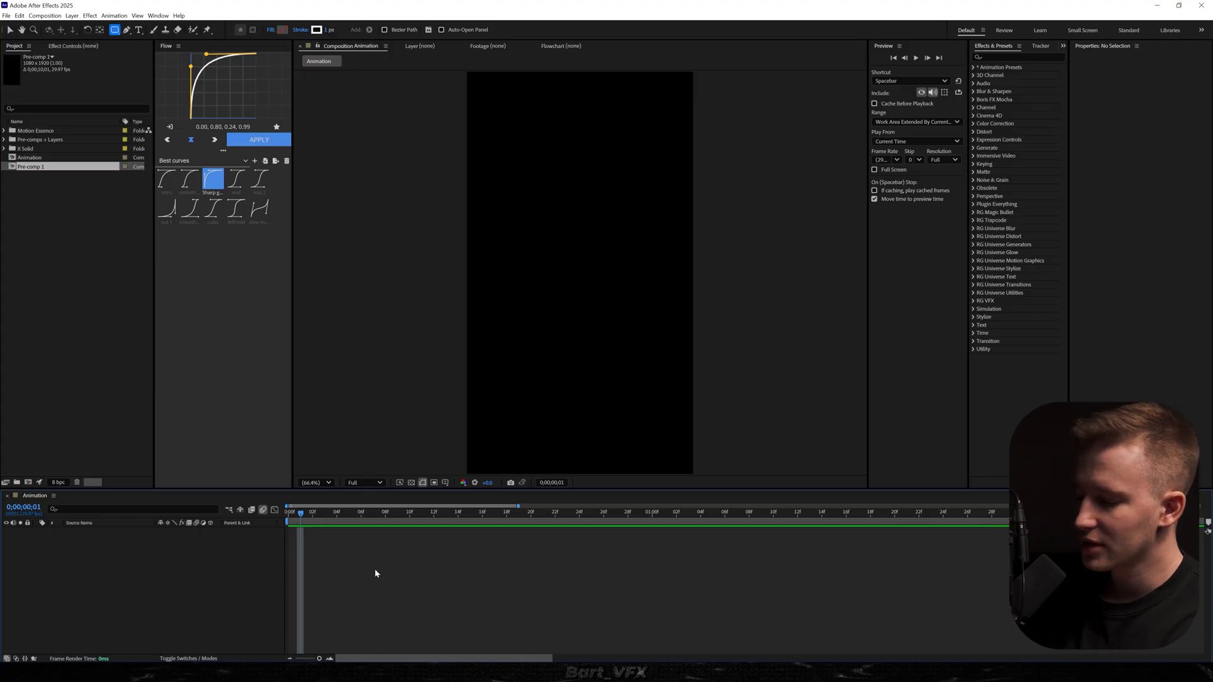
Check the Animation composition settings (1080×1920) and close them unchanged
{"action": "left_click", "coordinate": [45, 15]}
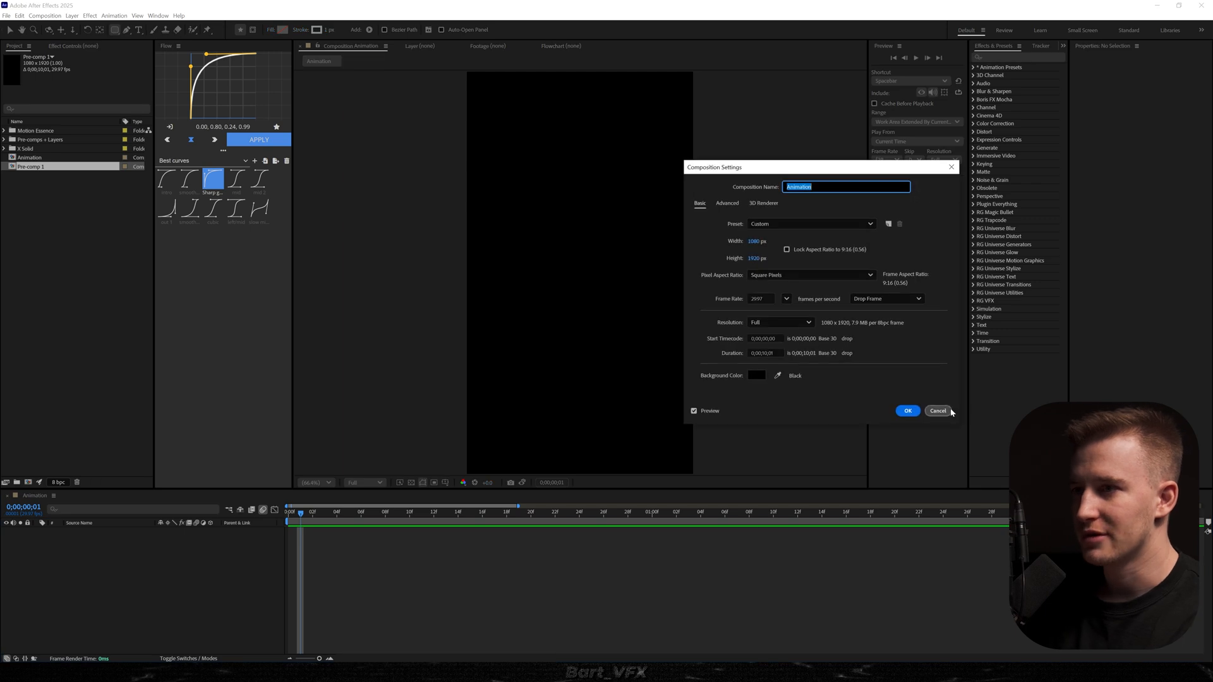
{"action": "left_click", "coordinate": [937, 410]}
{"action": "type", "text": "Shift"}
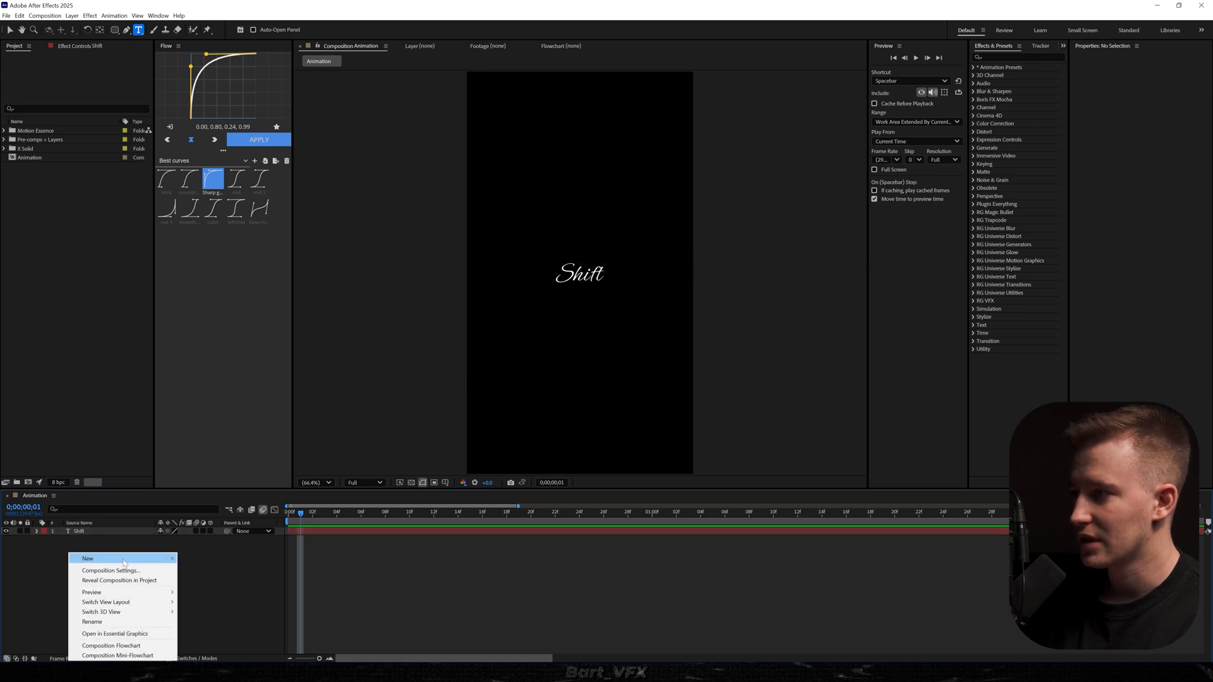
Add a 50mm Camera 1 and a cam control 1 null object
{"action": "left_click", "coordinate": [93, 558]}
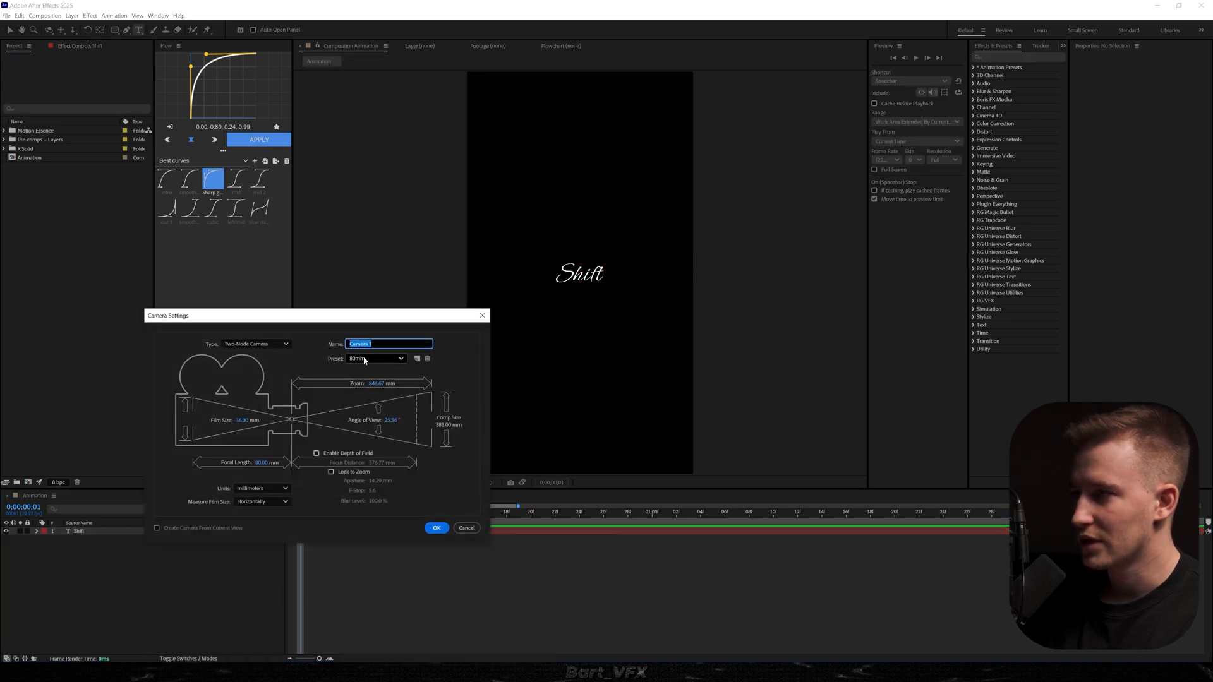
{"action": "left_click", "coordinate": [376, 358]}
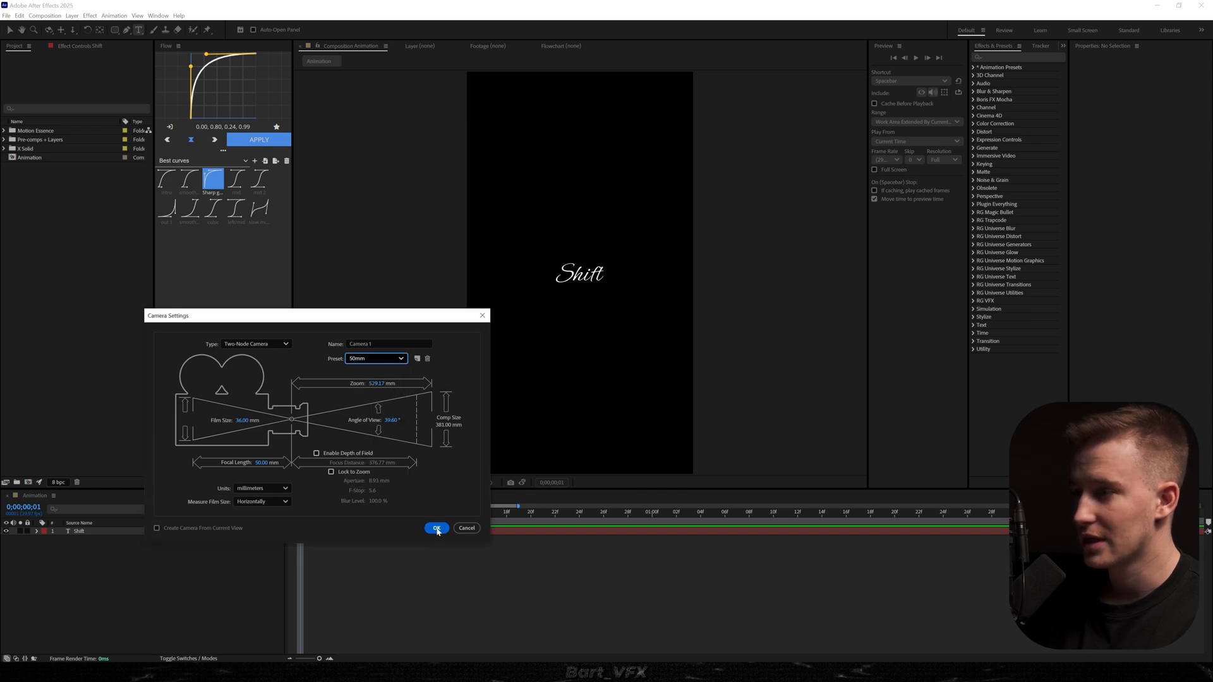
{"action": "left_click", "coordinate": [437, 527]}
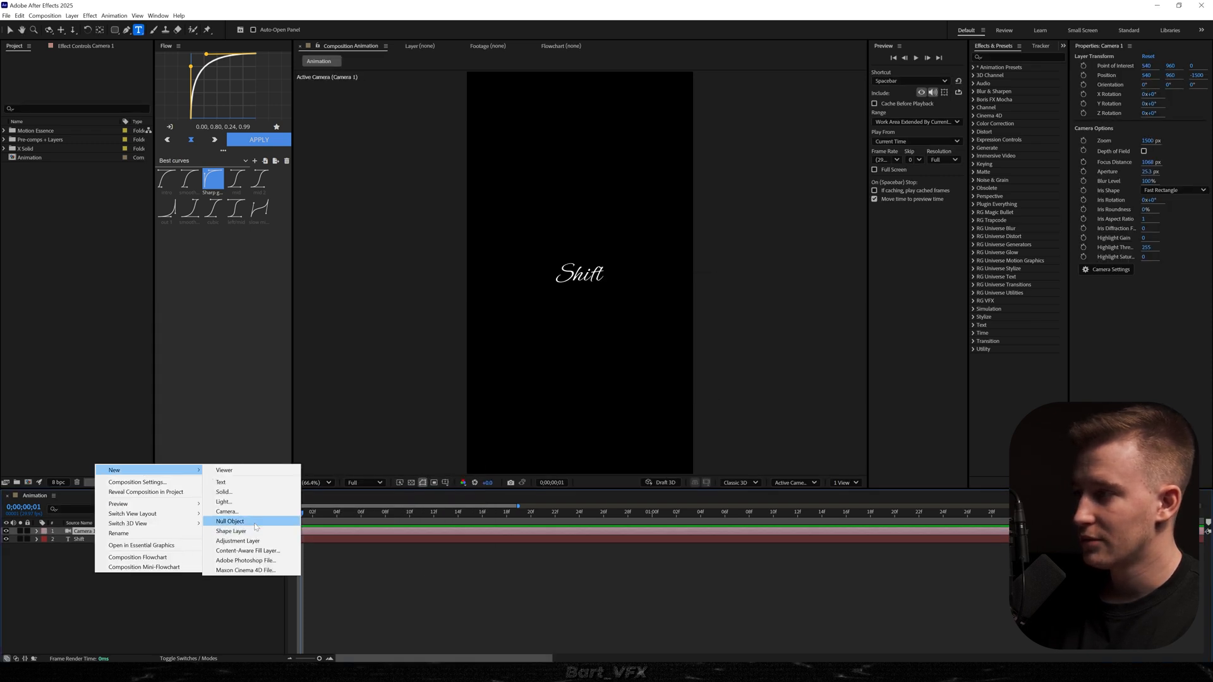
{"action": "left_click", "coordinate": [230, 521]}
{"action": "type", "text": "cam control 1"}
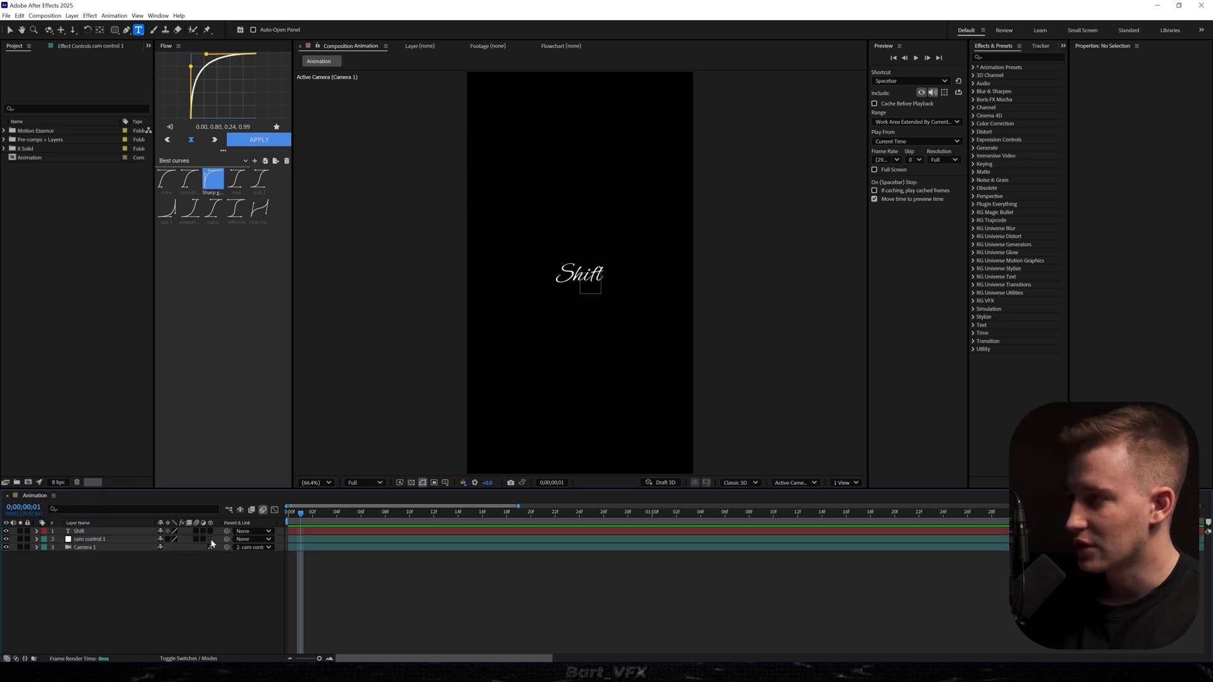
Keyframe cam control 1's Position at frames 0 and 17, pushing Z toward Shift
{"action": "left_click", "coordinate": [89, 539]}
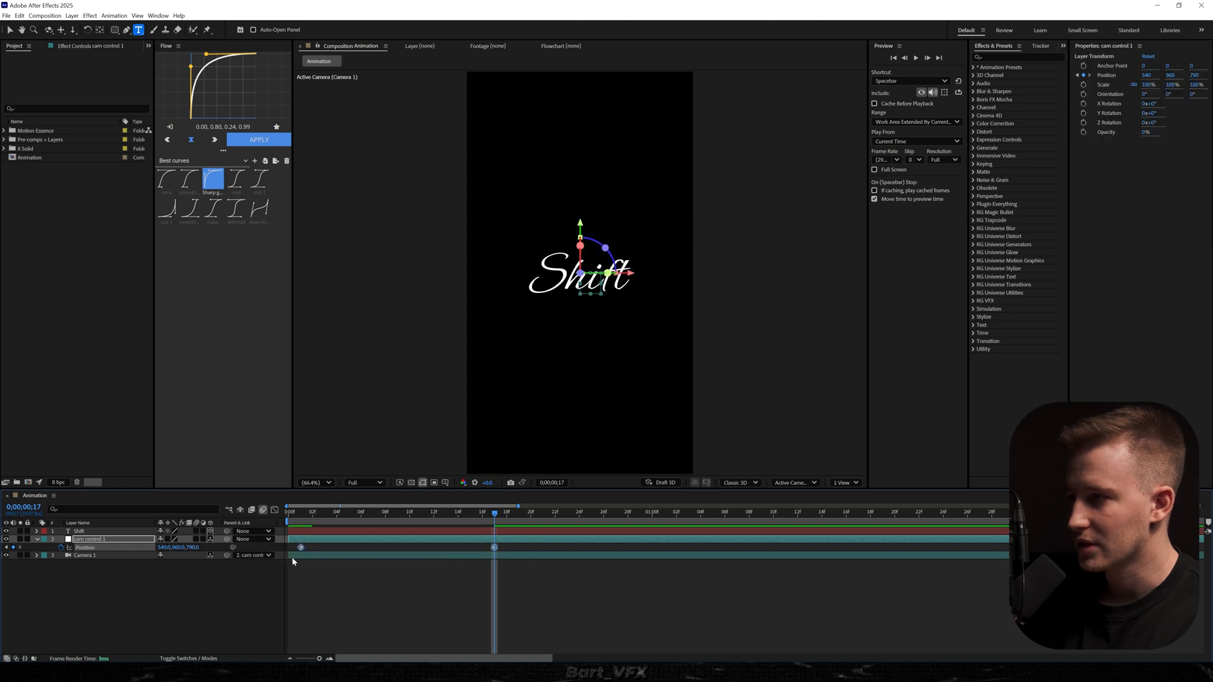
{"action": "left_click", "coordinate": [273, 510]}
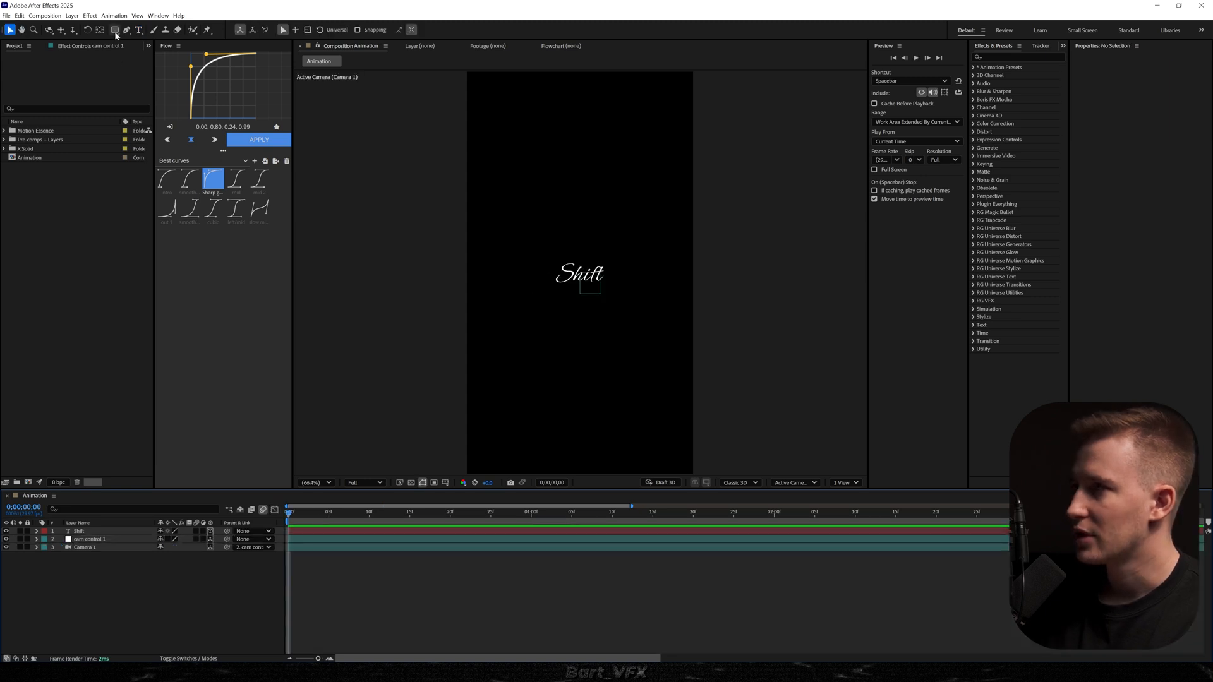
Draw a rectangle outline shape layer and make it 3D
{"action": "left_click", "coordinate": [114, 30]}
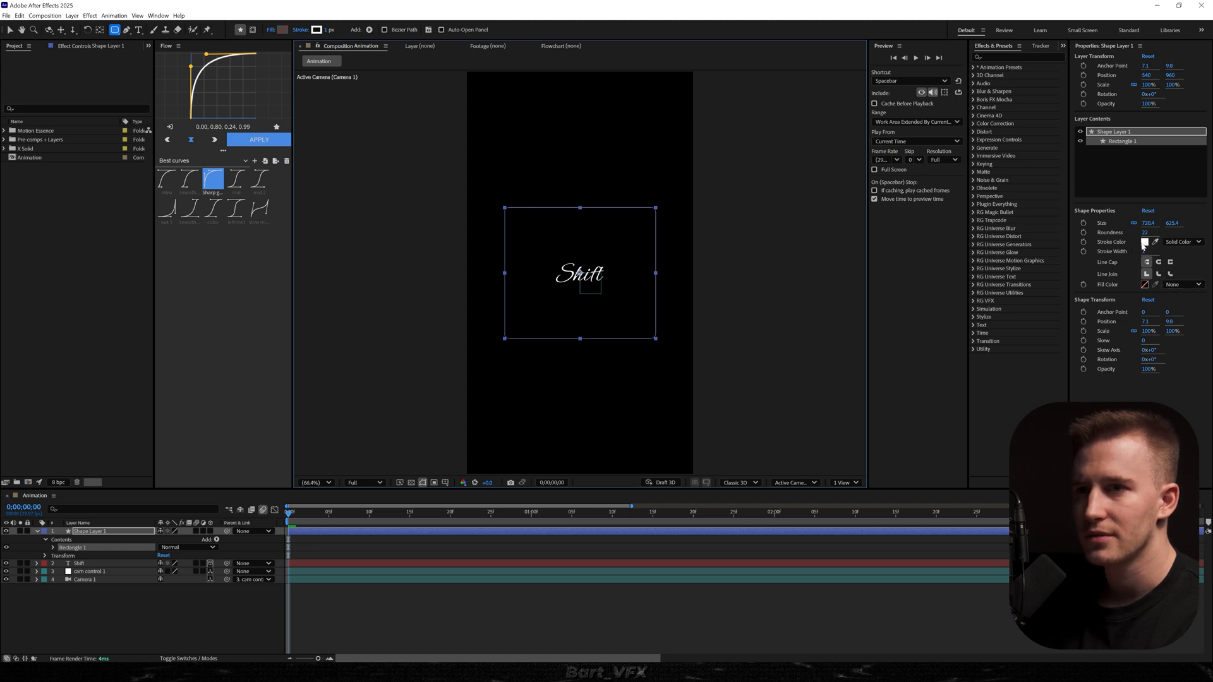
{"action": "left_click", "coordinate": [316, 537]}
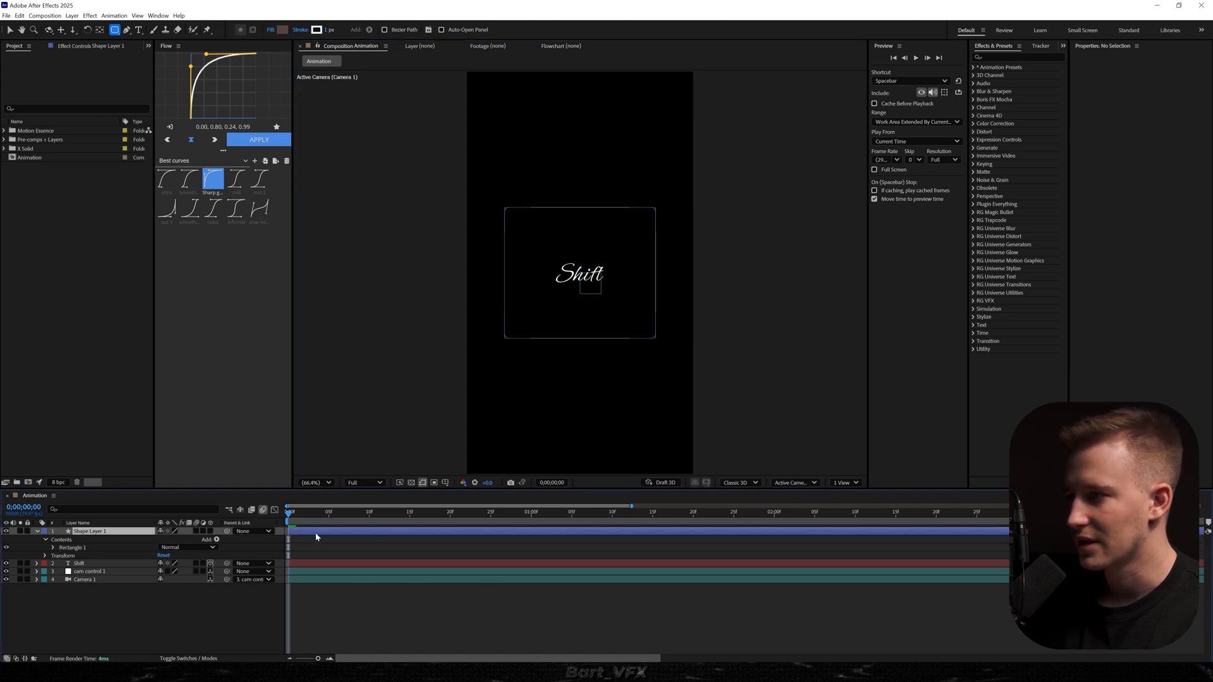
{"action": "left_click", "coordinate": [89, 530]}
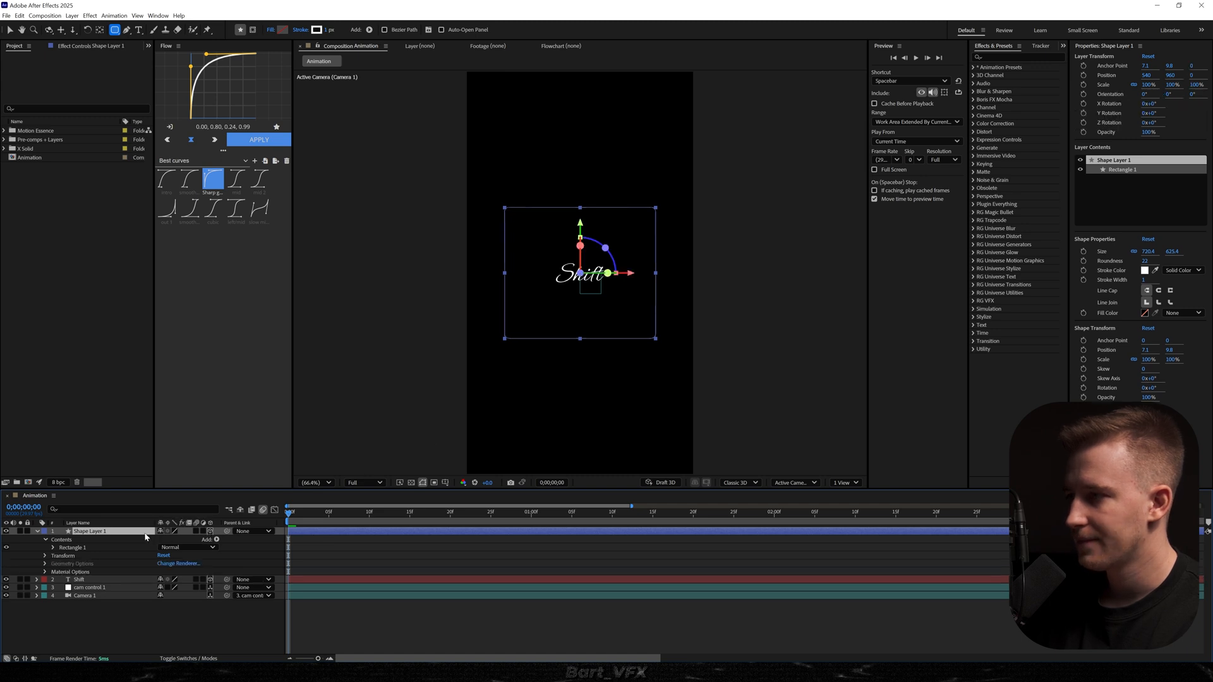
Split the viewer into 2 Views and duplicate the rectangle layer
{"action": "left_click", "coordinate": [844, 482]}
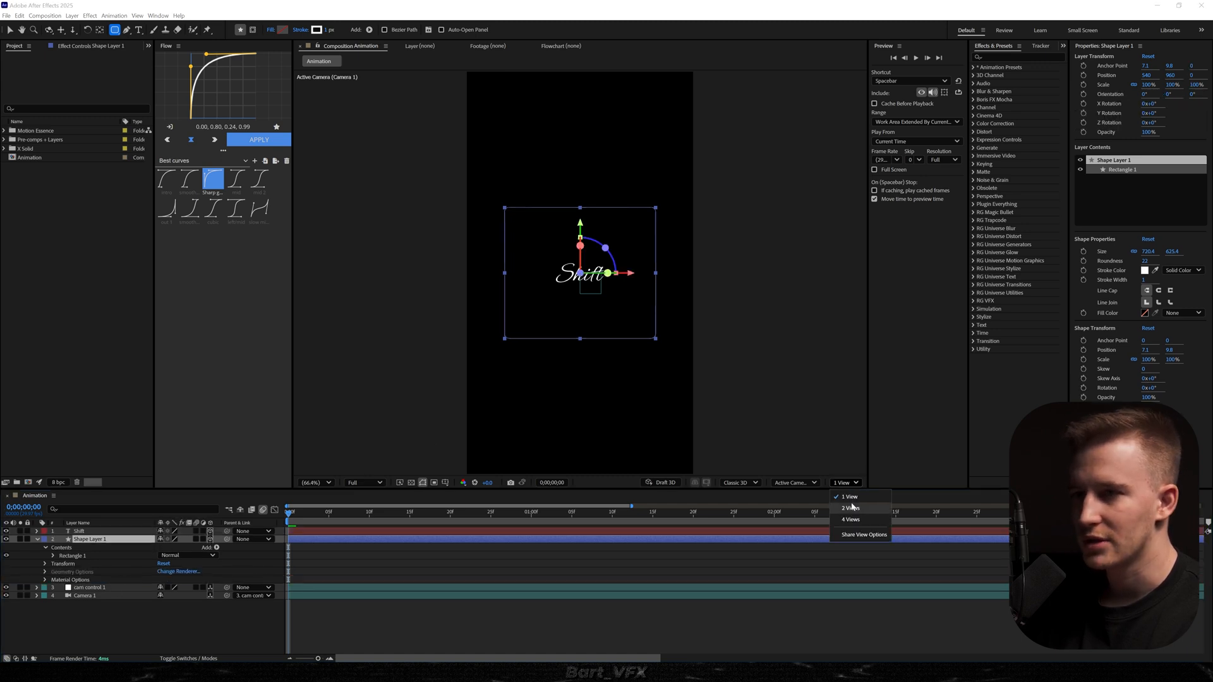
{"action": "left_click", "coordinate": [849, 508]}
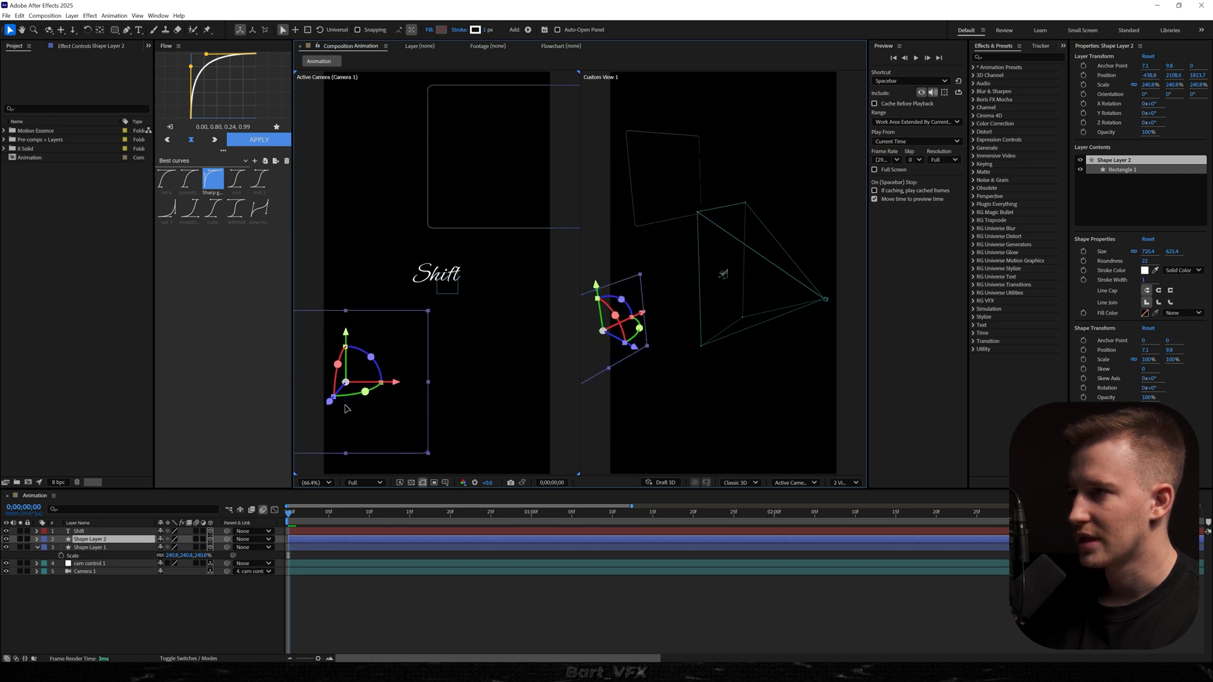
{"action": "left_click", "coordinate": [89, 548]}
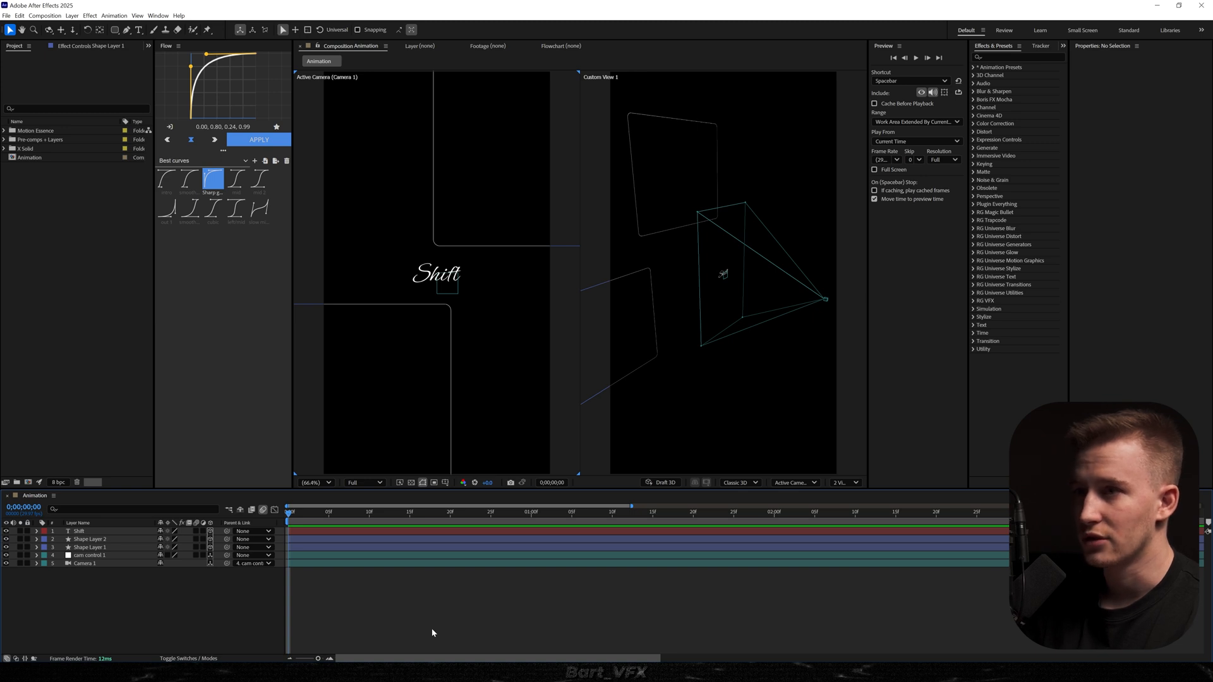
Set Shape Layer 2's stroke to blue, then recolour Shape Layer 1's stroke
{"action": "left_click", "coordinate": [91, 539]}
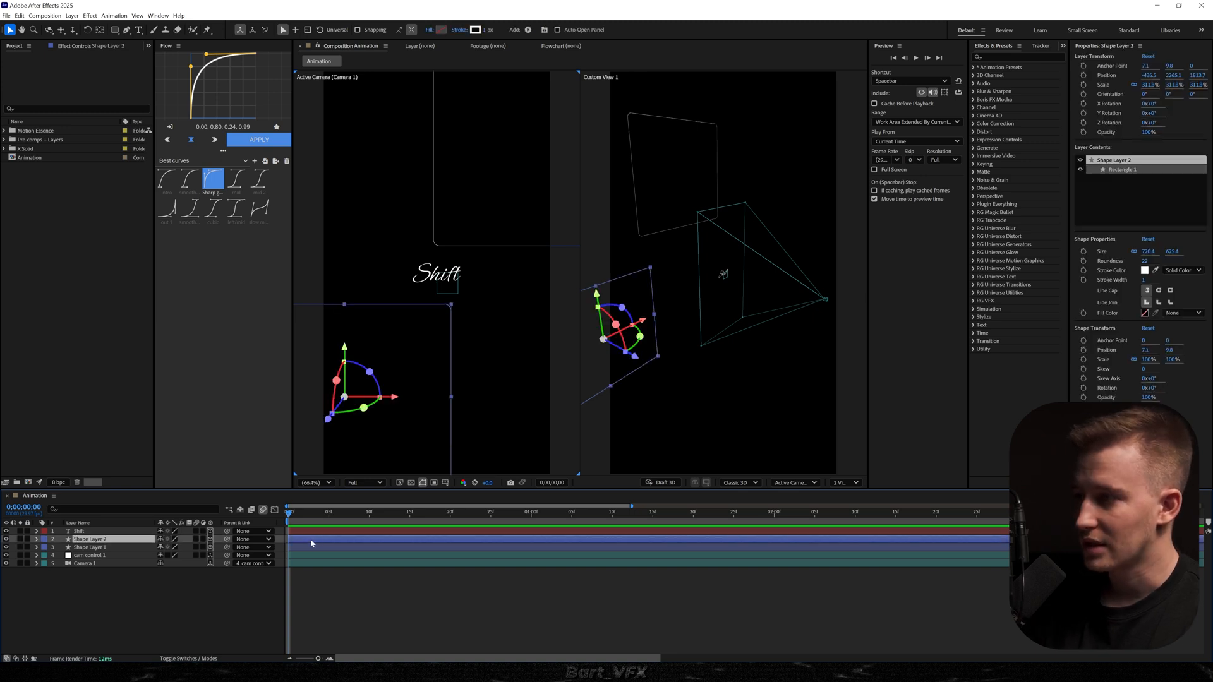
{"action": "left_click", "coordinate": [1159, 270]}
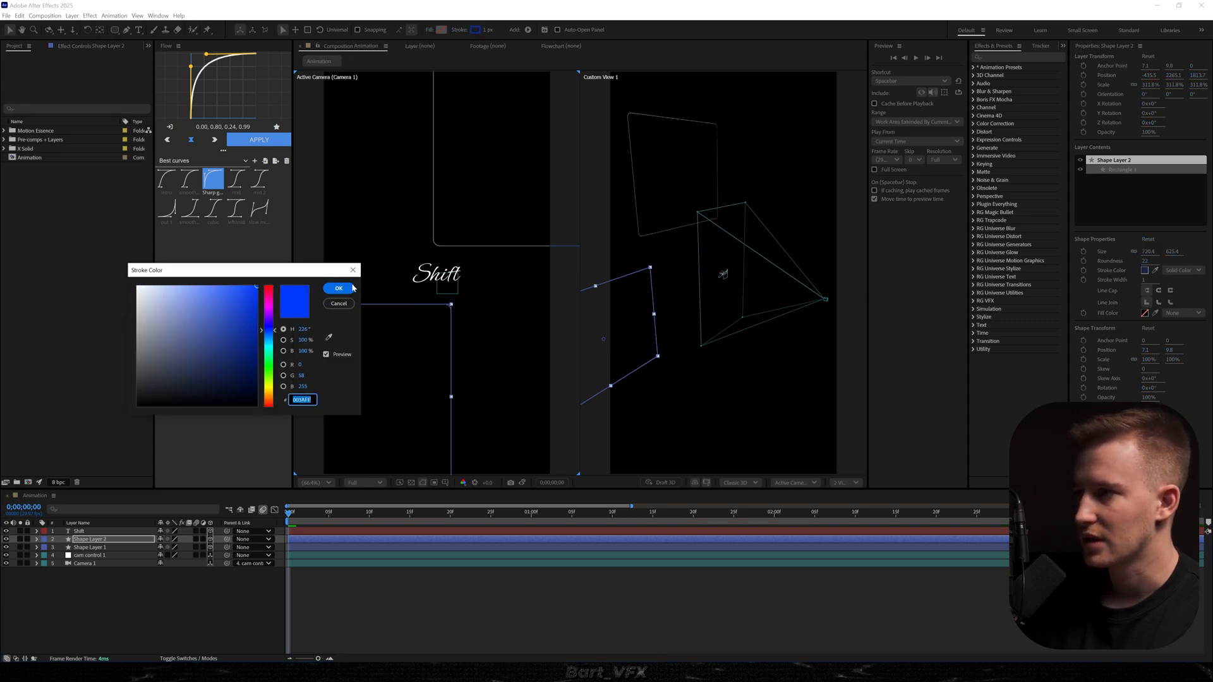
{"action": "left_click", "coordinate": [338, 288]}
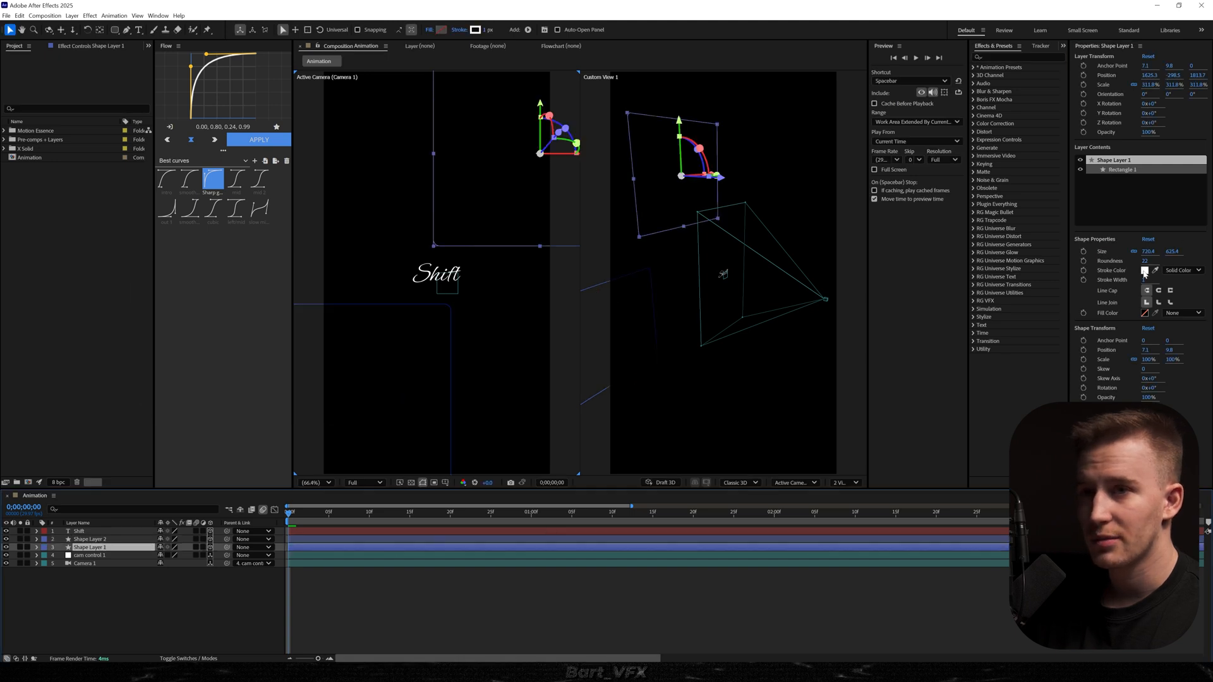
{"action": "left_click", "coordinate": [417, 597]}
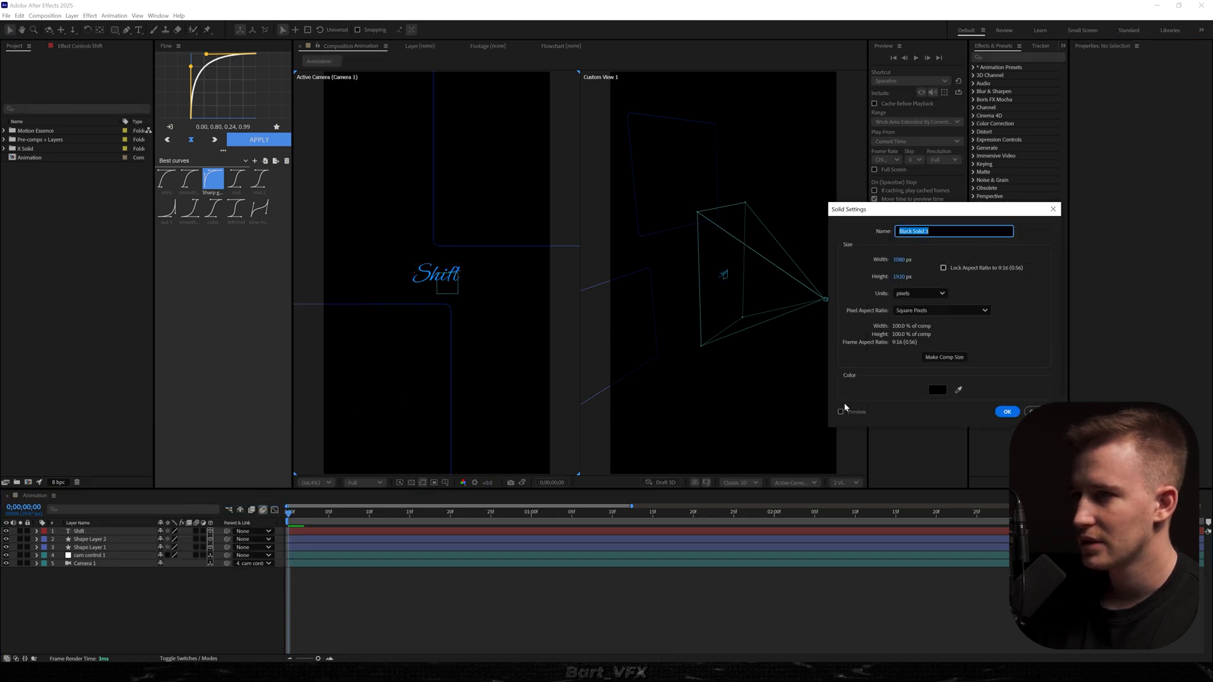
Create a BG solid and apply a radial Gradient Ramp to it
{"action": "type", "text": "BG"}
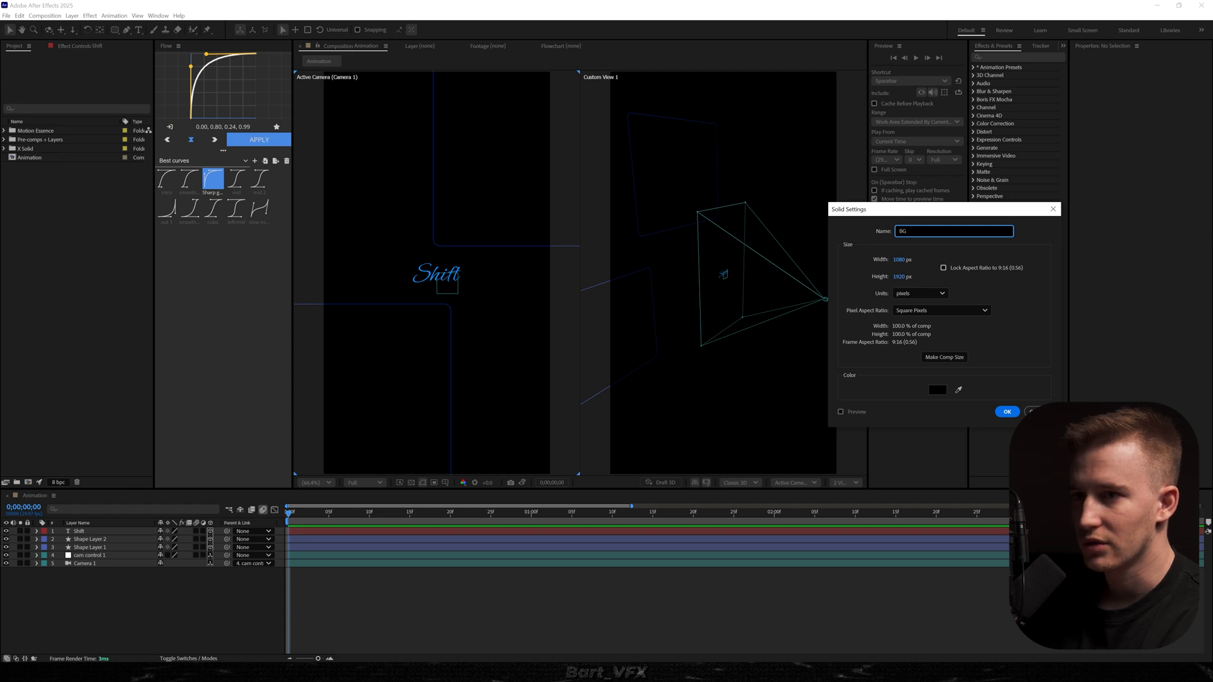
{"action": "left_click", "coordinate": [1006, 411]}
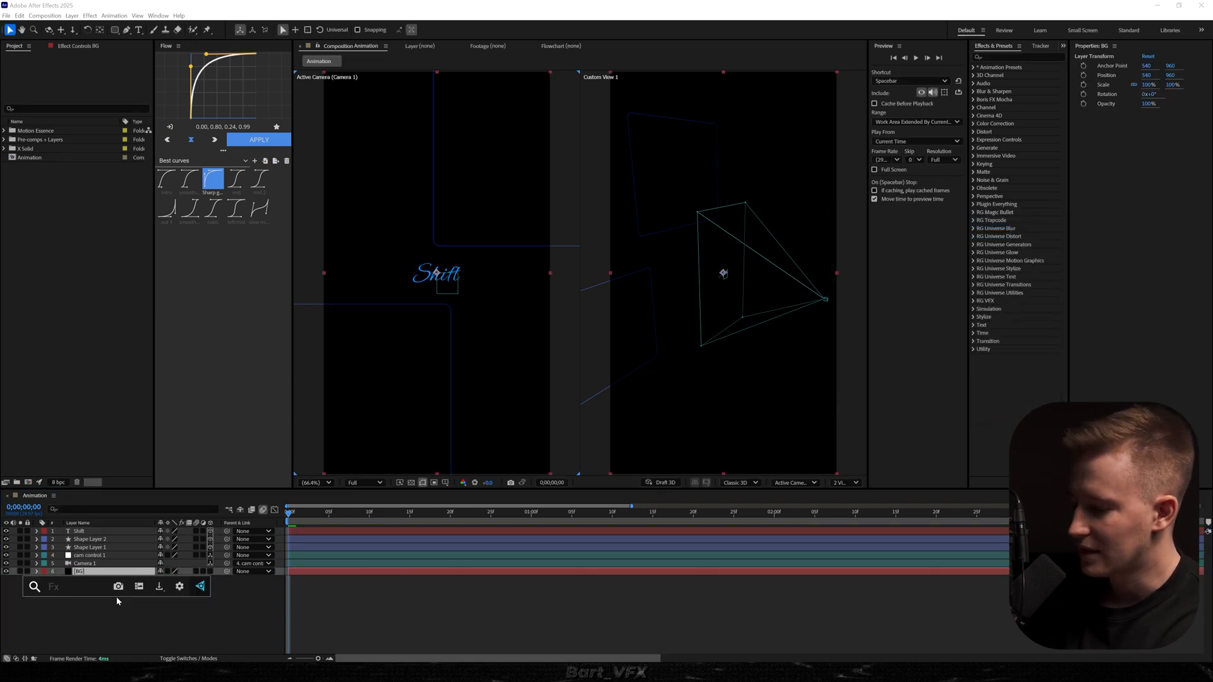
{"action": "type", "text": "grad"}
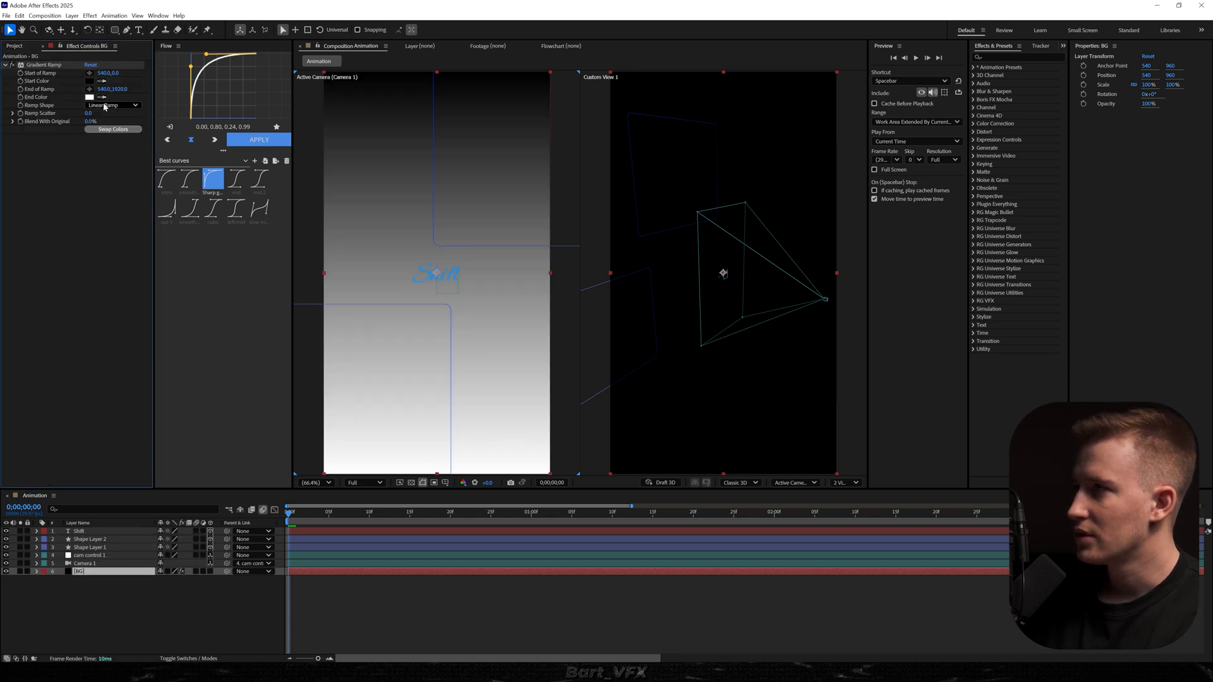
{"action": "left_click", "coordinate": [112, 104]}
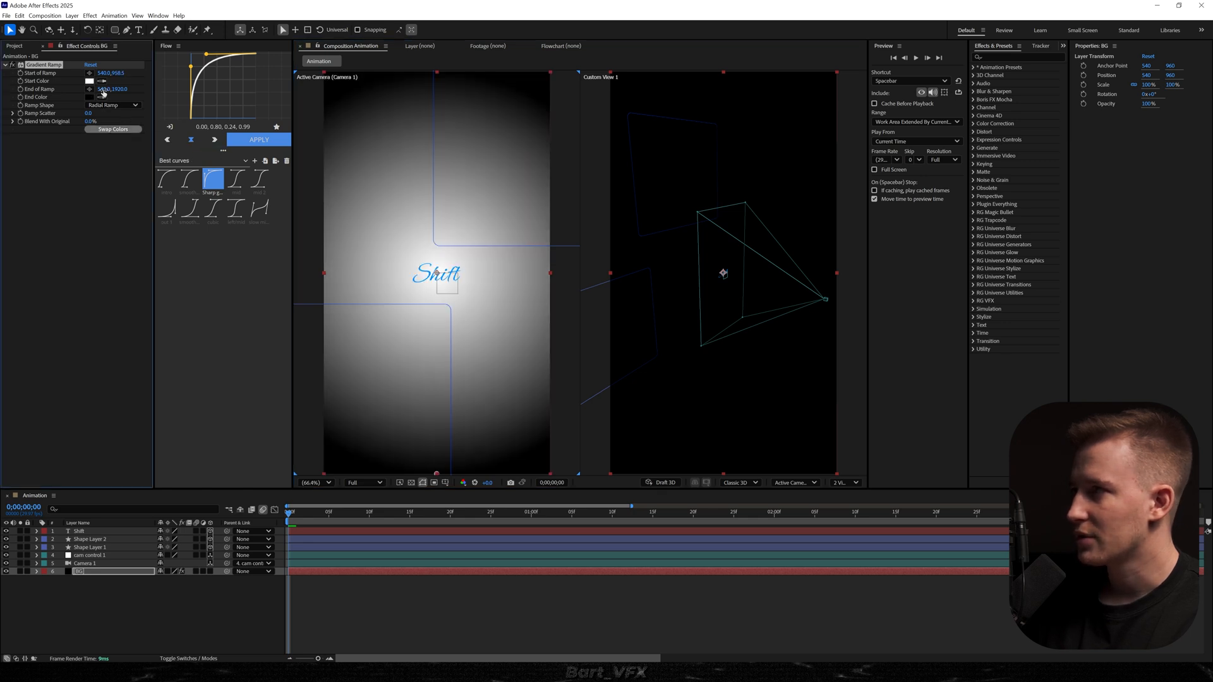
Set the gradient's centre colour to a dark navy blue
{"action": "left_click", "coordinate": [90, 80]}
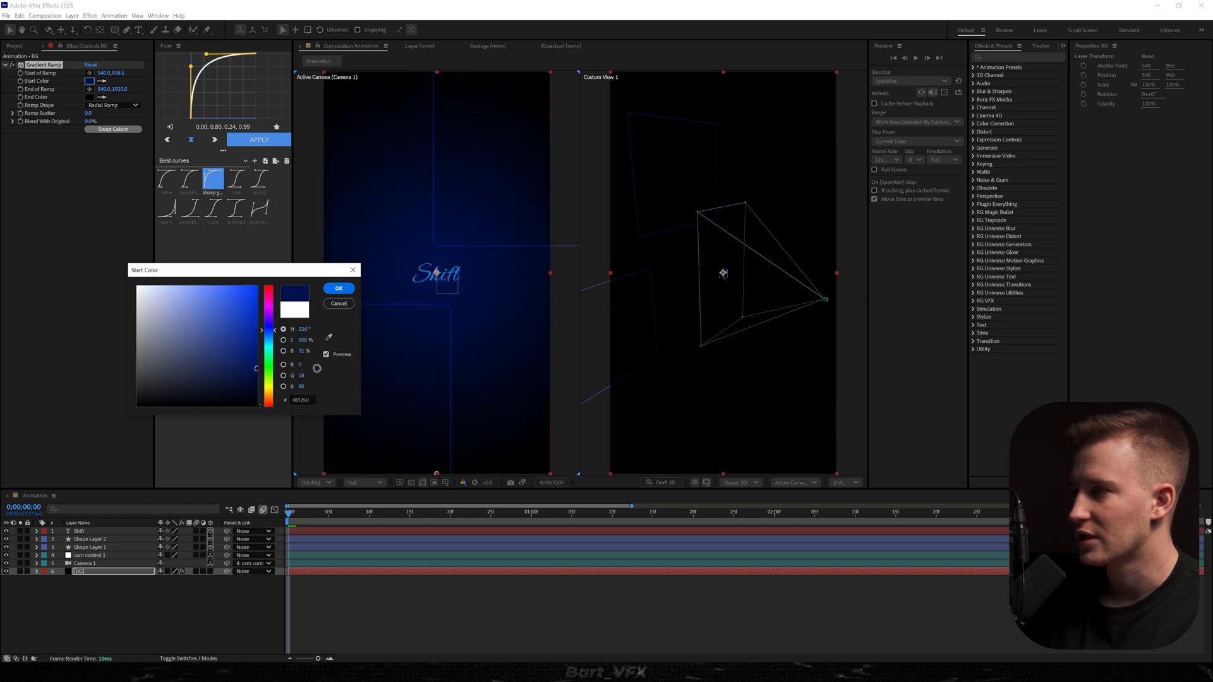
{"action": "left_click", "coordinate": [210, 372]}
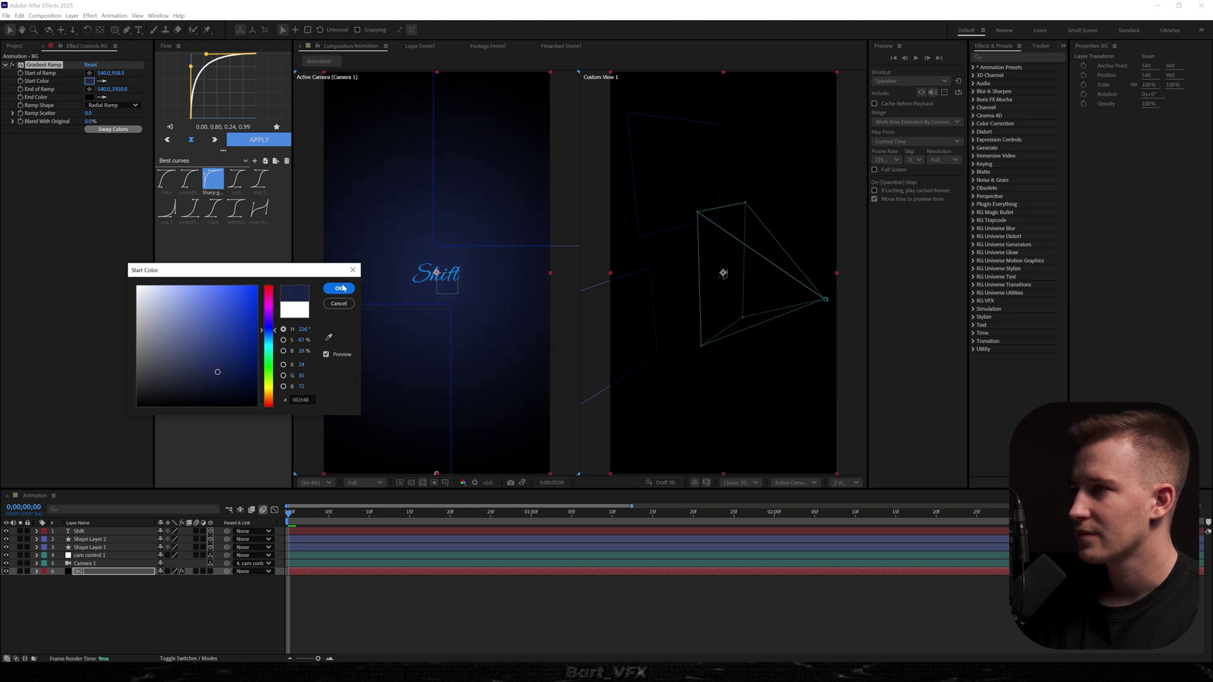
{"action": "left_click", "coordinate": [339, 288]}
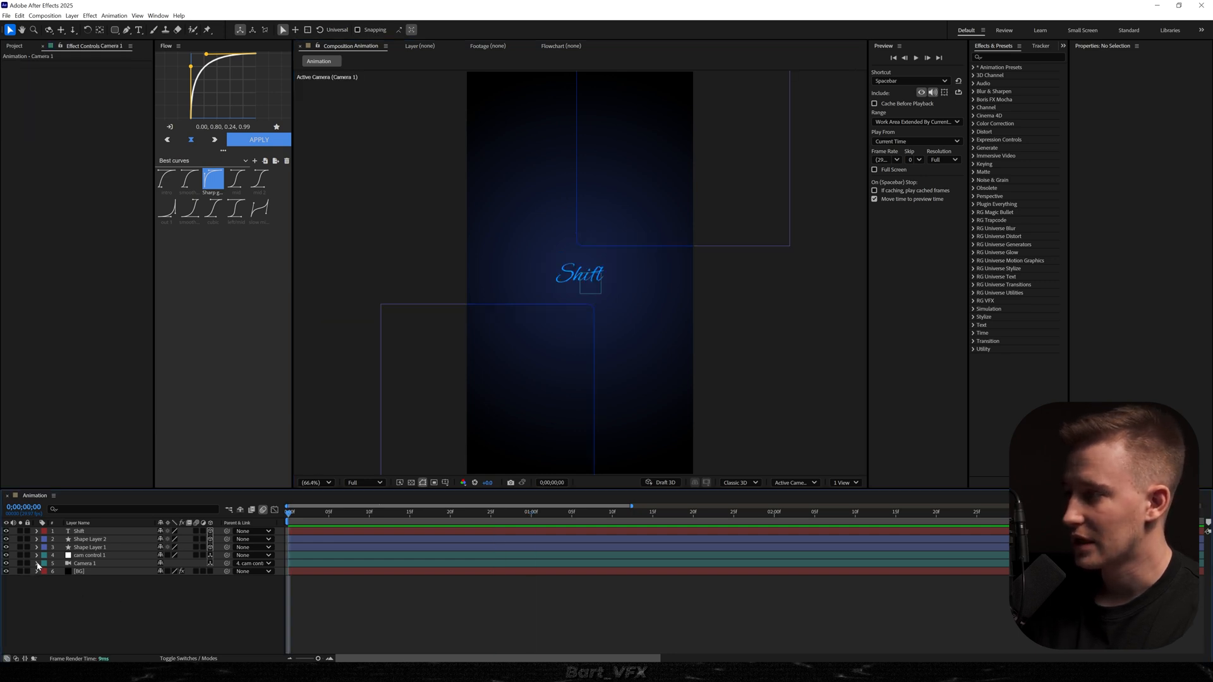
{"action": "left_click", "coordinate": [36, 563]}
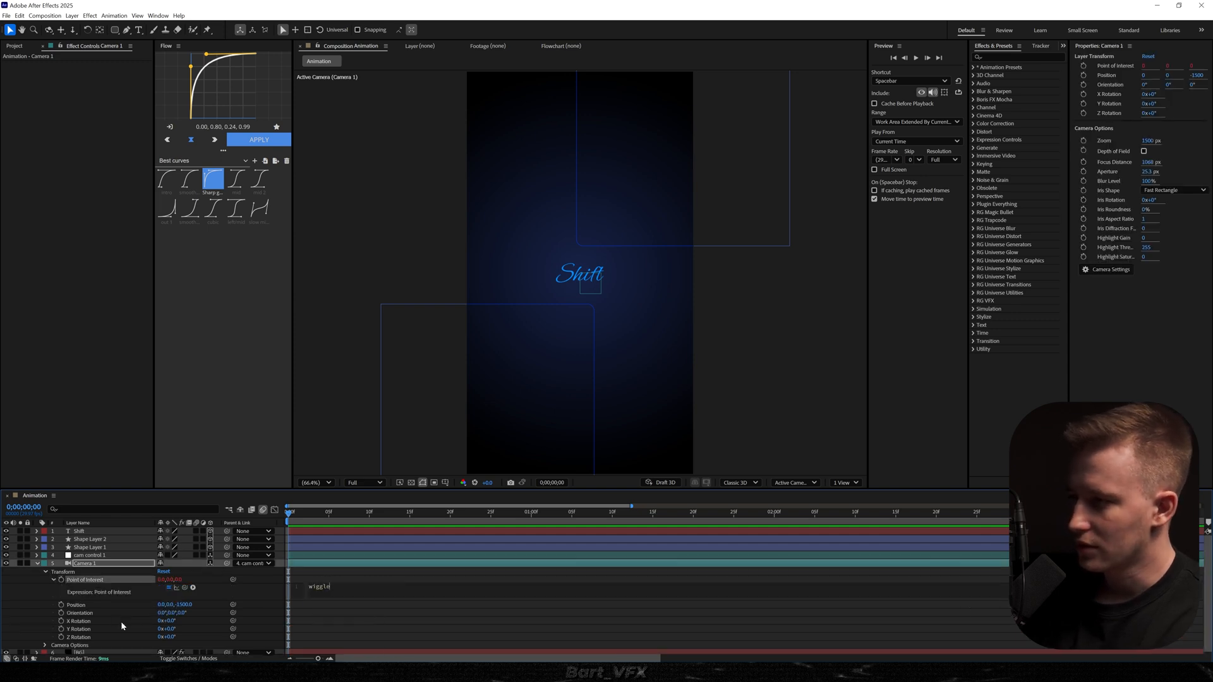
Add a wiggle(1.5,20) expression to Camera 1's Point of Interest and preview later frames
{"action": "type", "text": "(1)"}
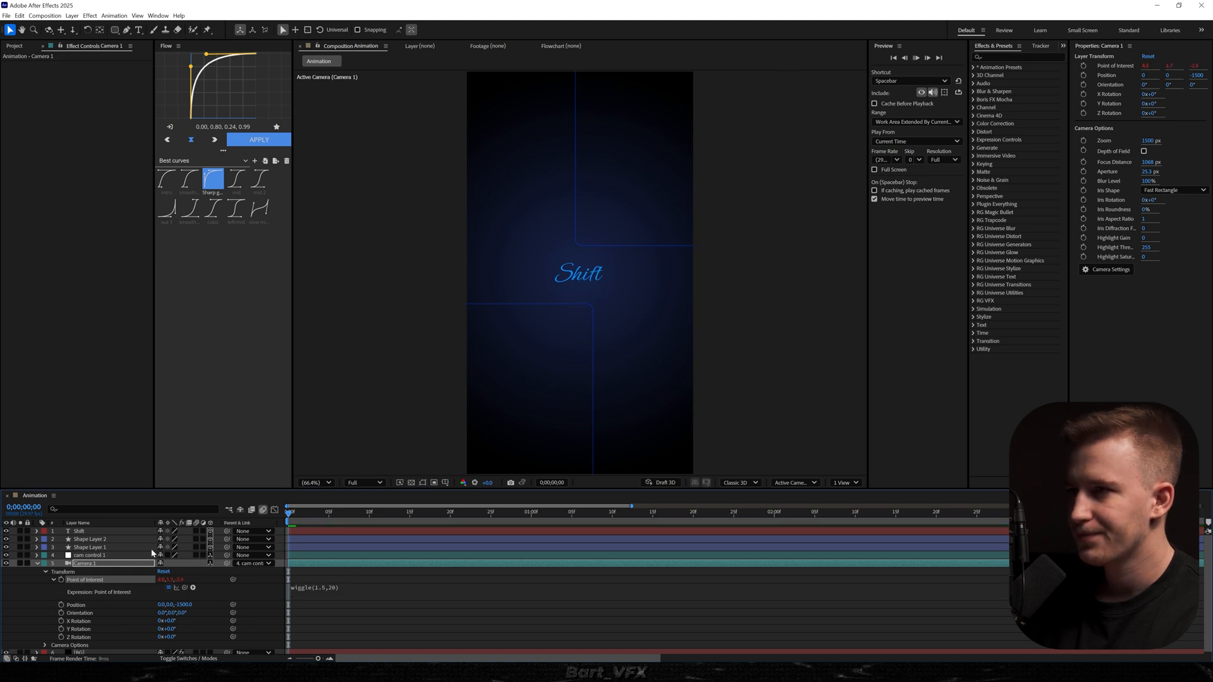
{"action": "left_click", "coordinate": [525, 511]}
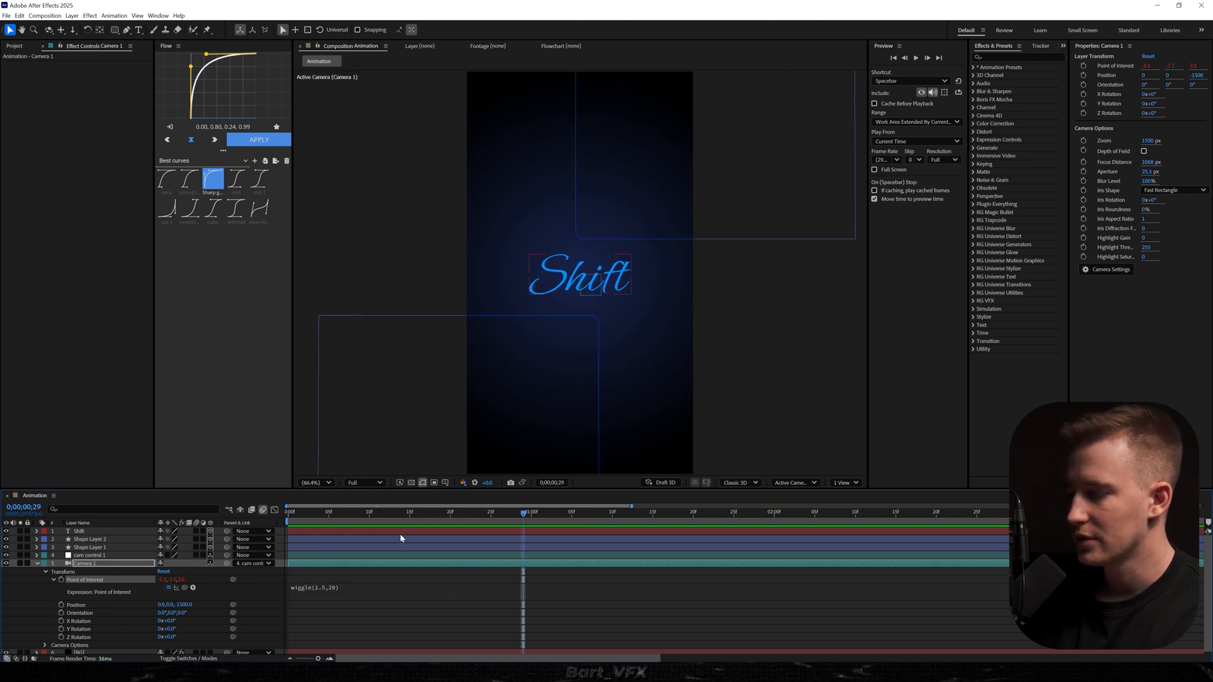
Pre-compose both rectangle shape layers into a new composition named Shapes
{"action": "left_click", "coordinate": [91, 539]}
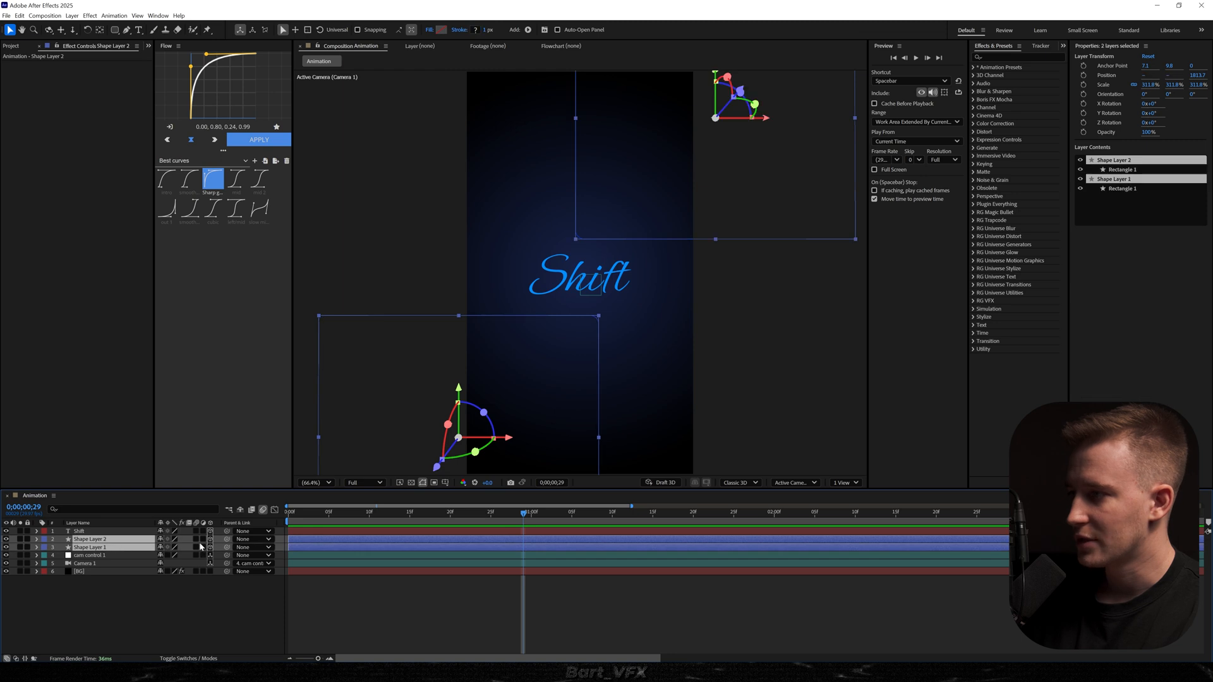
{"action": "right_click", "coordinate": [90, 548]}
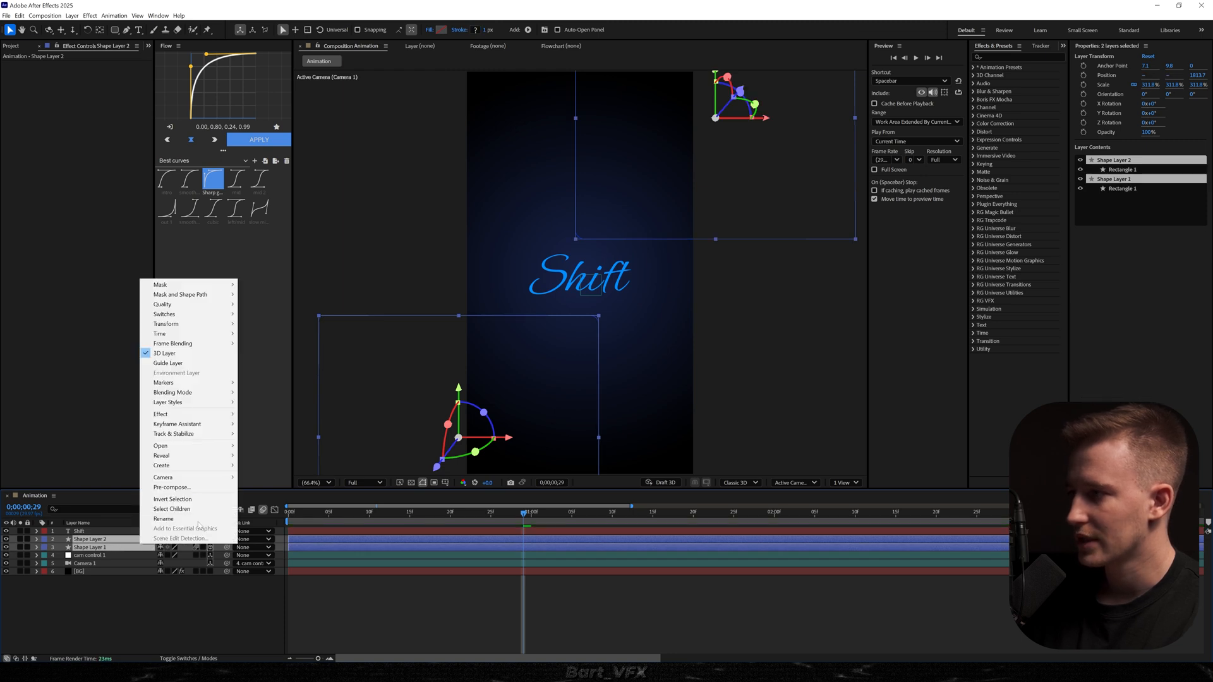
{"action": "left_click", "coordinate": [172, 486]}
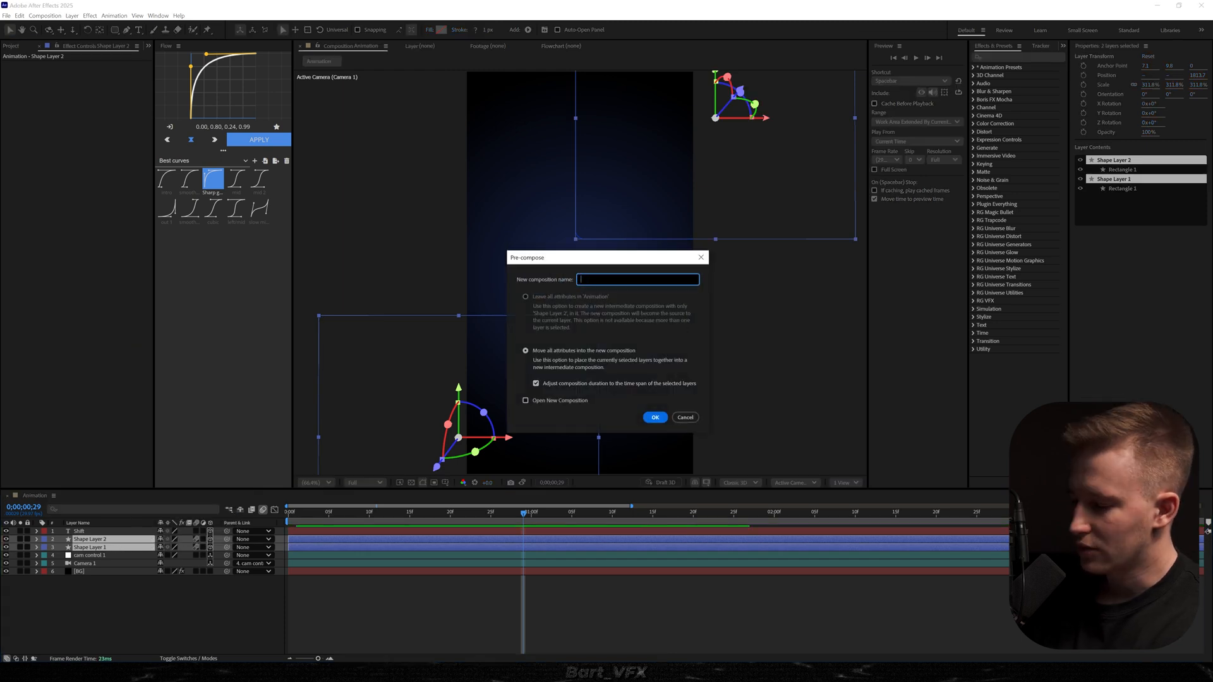
{"action": "left_click", "coordinate": [655, 417]}
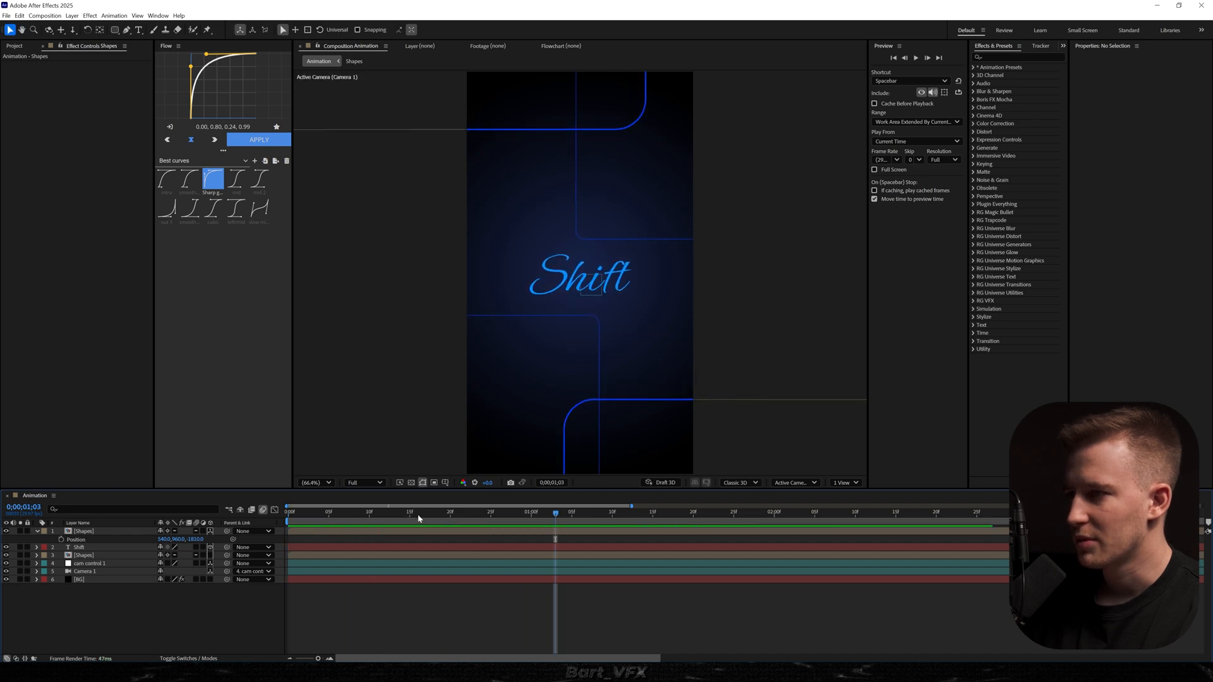
Show a custom 3D view beside the camera view and select the front Shapes copy
{"action": "left_click", "coordinate": [844, 482]}
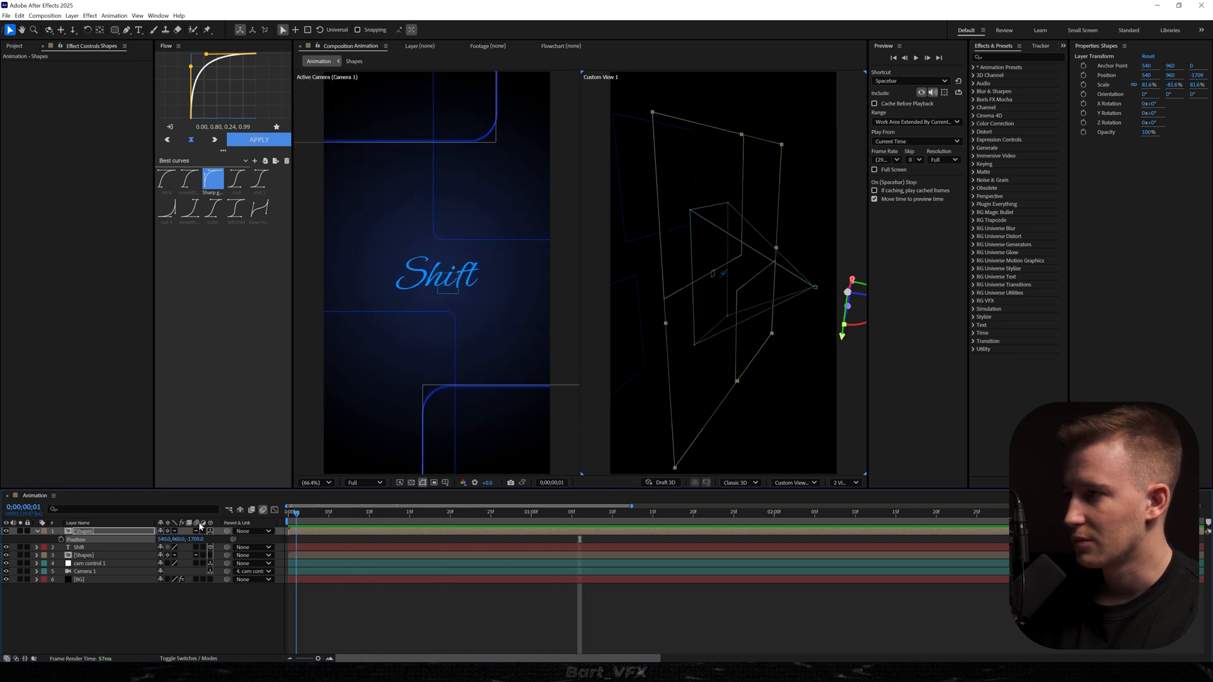
{"action": "left_click", "coordinate": [483, 512]}
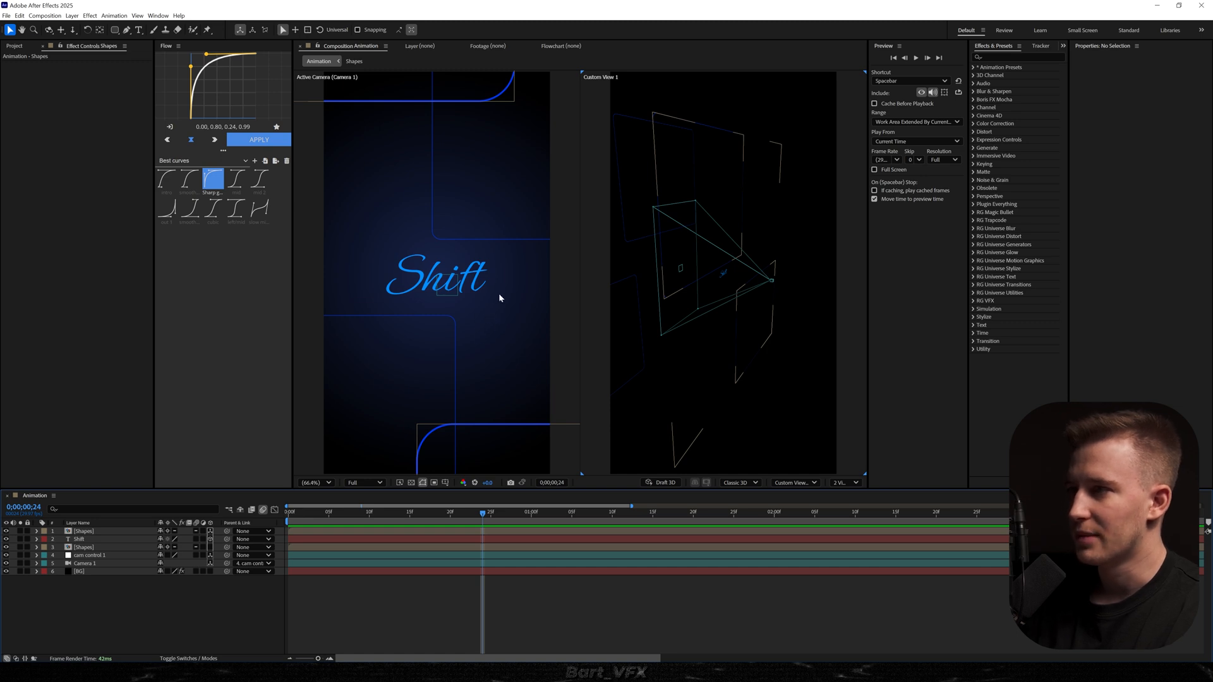
{"action": "left_click", "coordinate": [83, 530]}
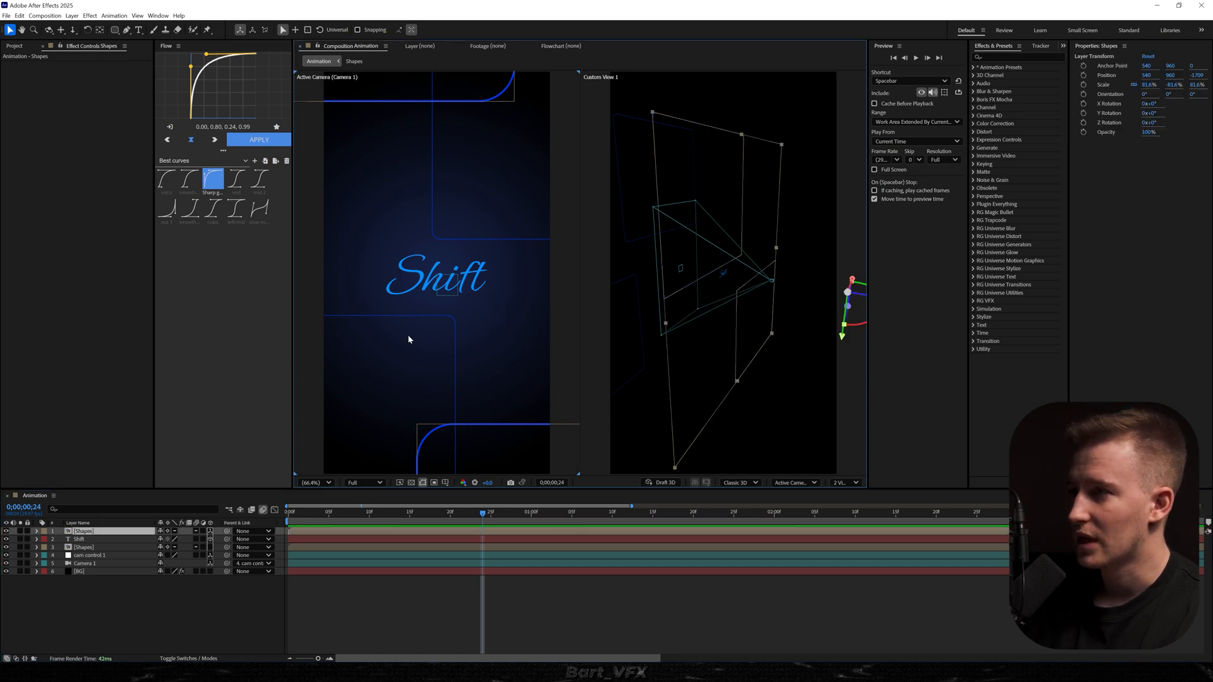
{"action": "mouse_move", "coordinate": [385, 617]}
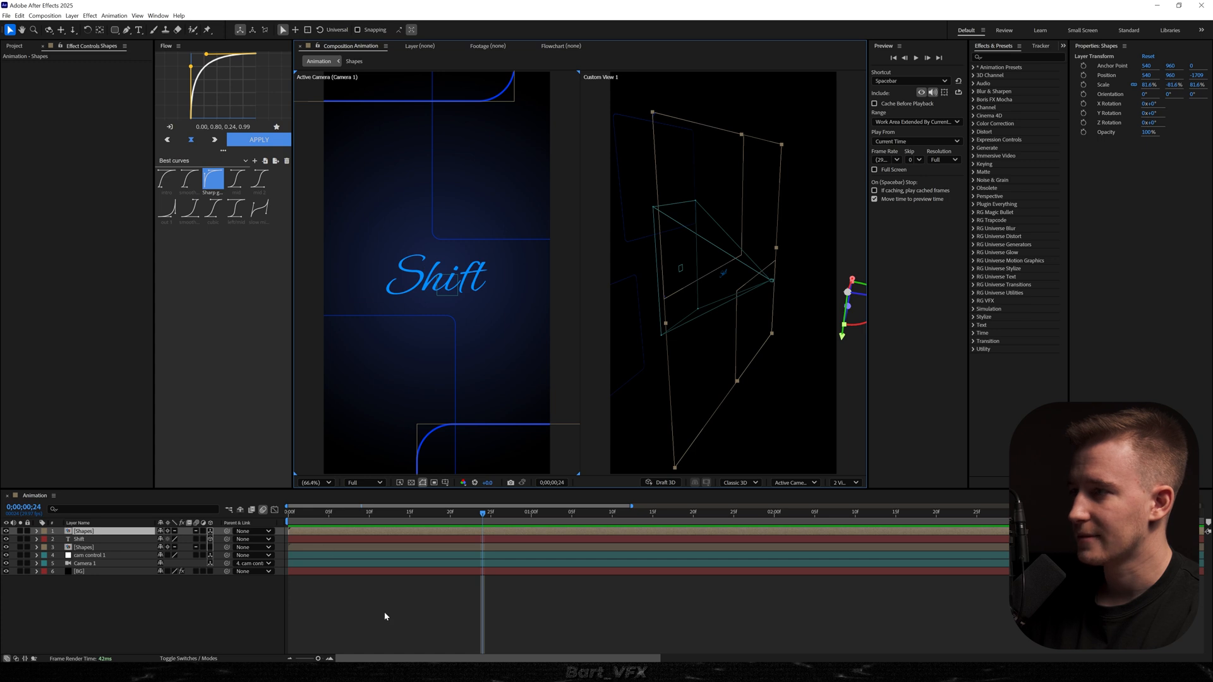
Duplicate Shift as Shift 2 with no fill and a blue outline stroke
{"action": "left_click", "coordinate": [82, 539]}
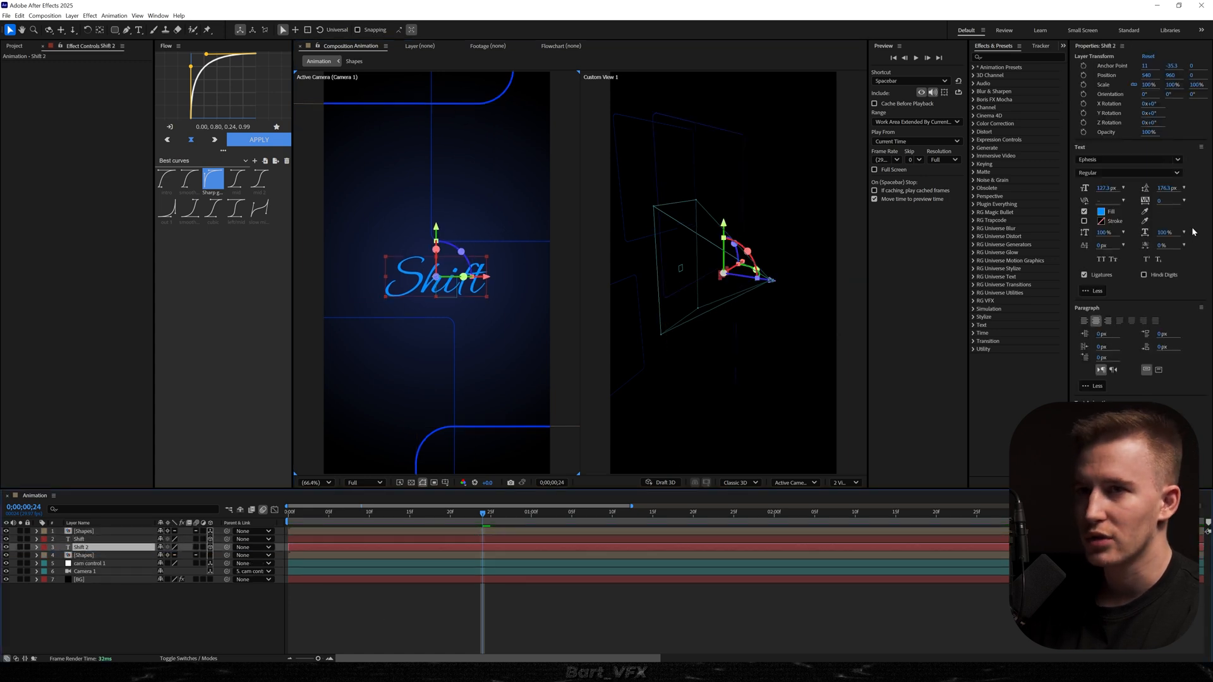
{"action": "left_click", "coordinate": [1085, 211]}
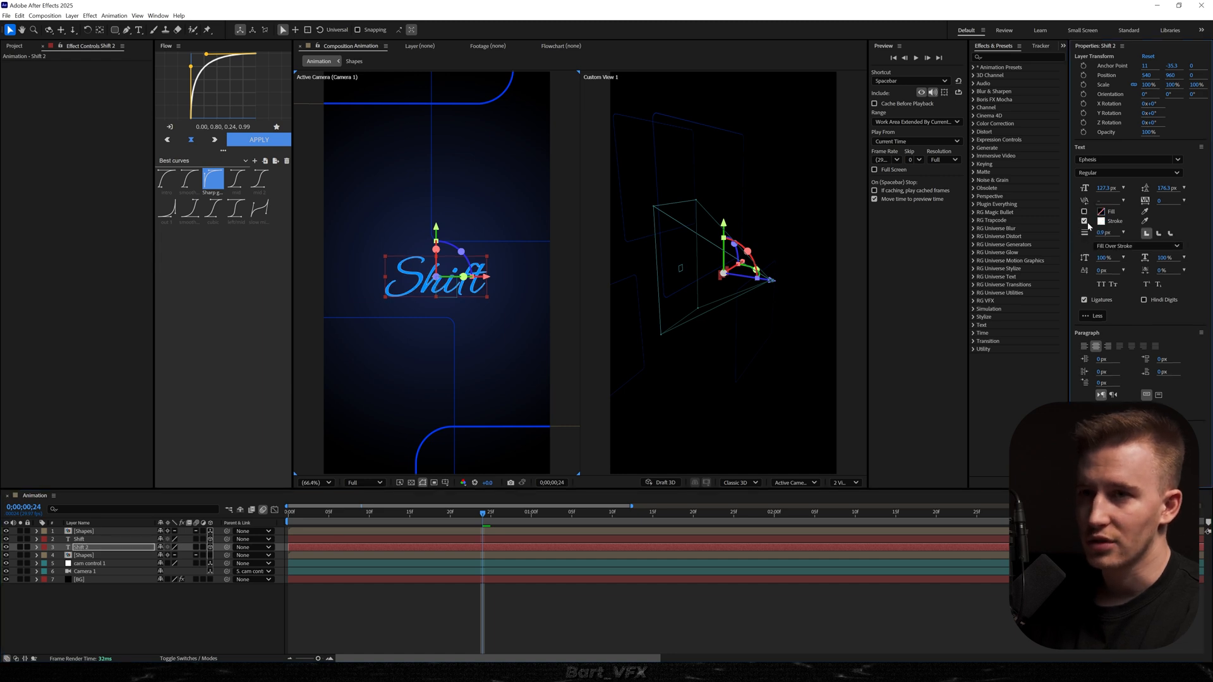
{"action": "left_click", "coordinate": [1100, 220]}
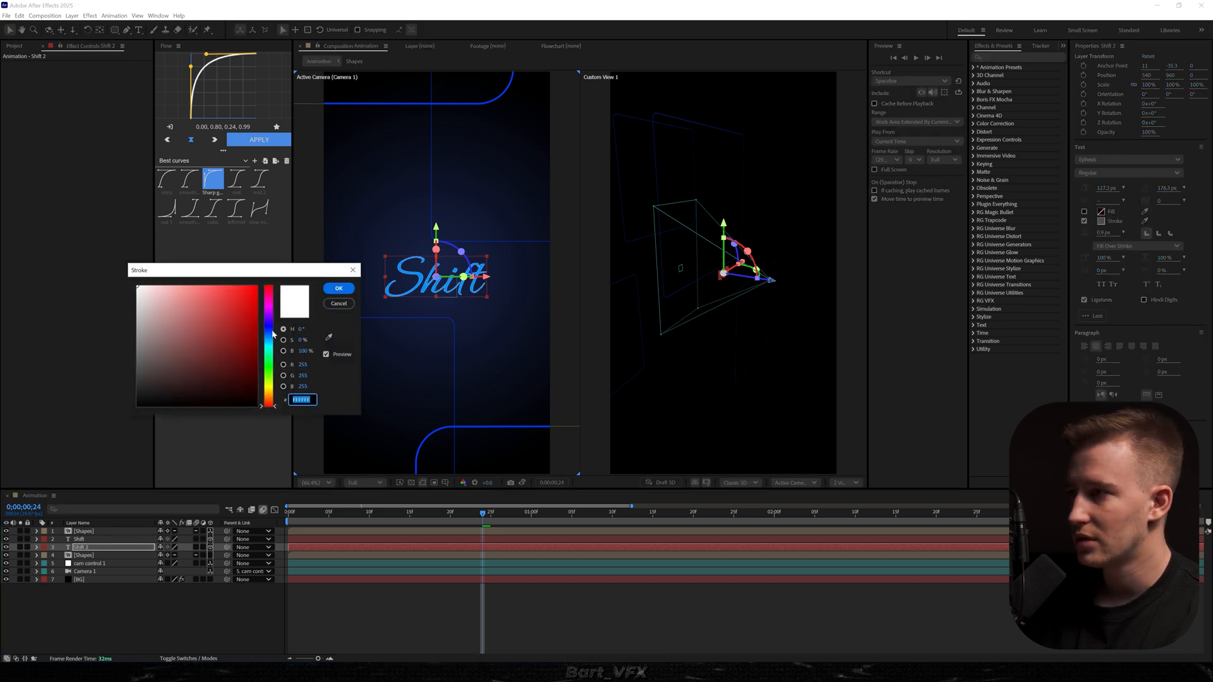
{"action": "left_click", "coordinate": [269, 340]}
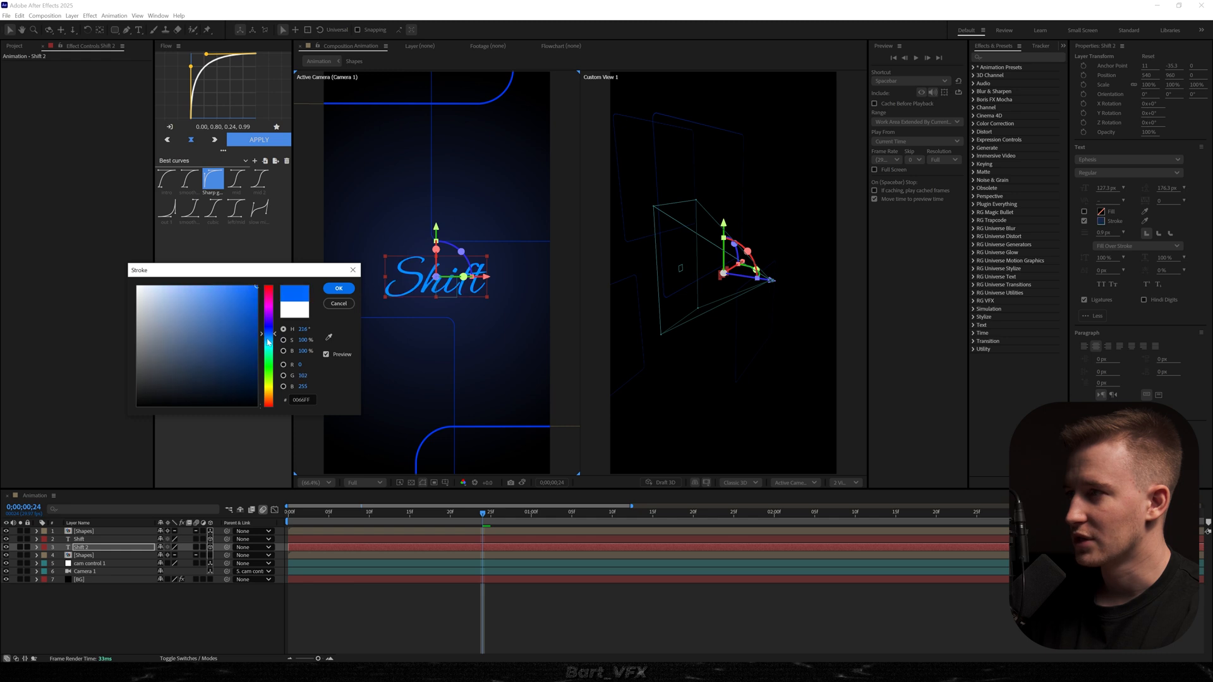
{"action": "left_click", "coordinate": [338, 288]}
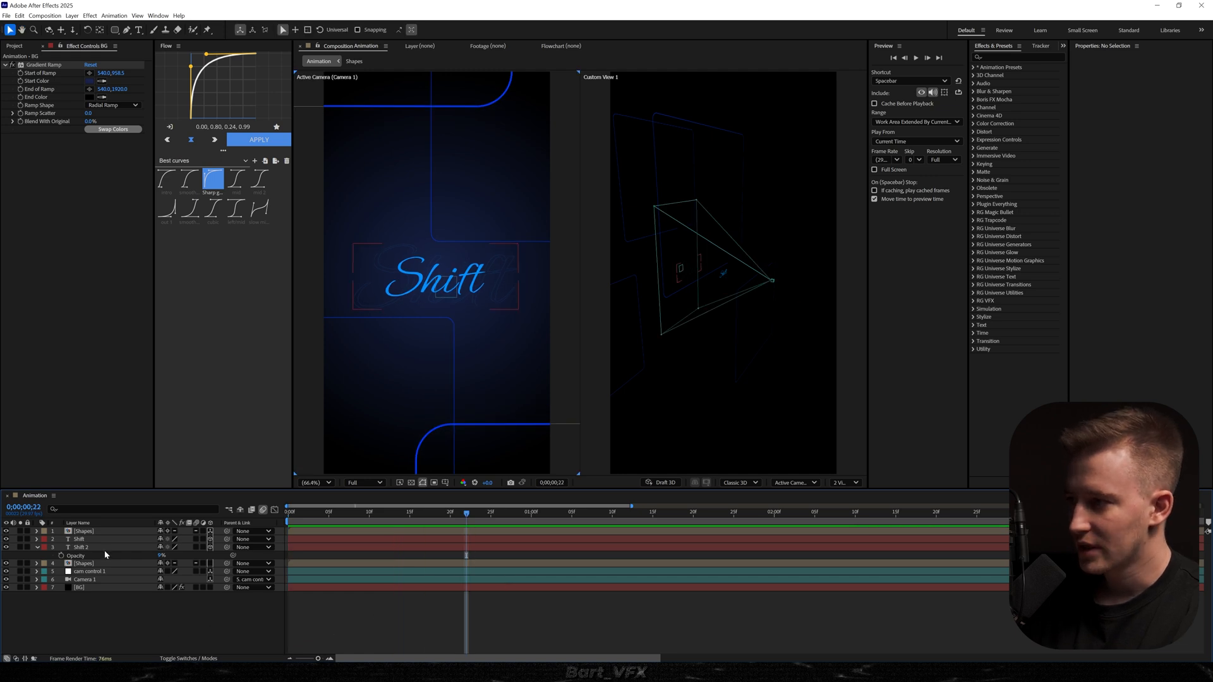
Give the Shift text a blue Deep Glow, then open the Shapes precomp
{"action": "left_click", "coordinate": [80, 539]}
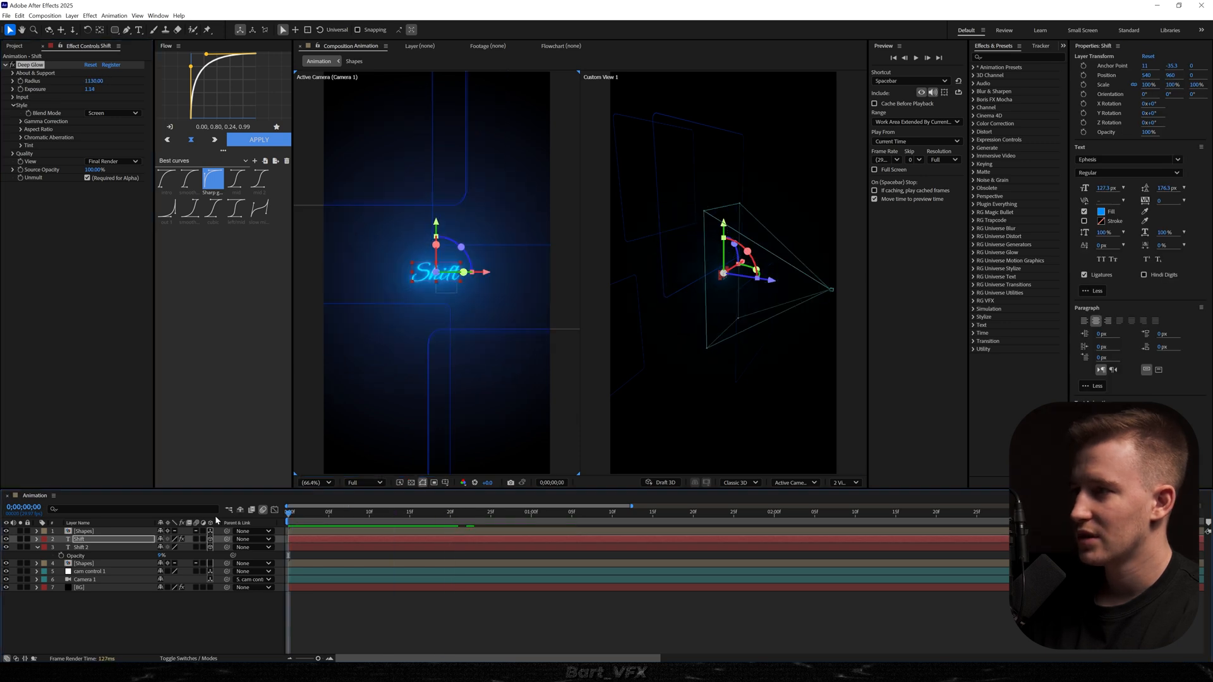
{"action": "left_click", "coordinate": [532, 512]}
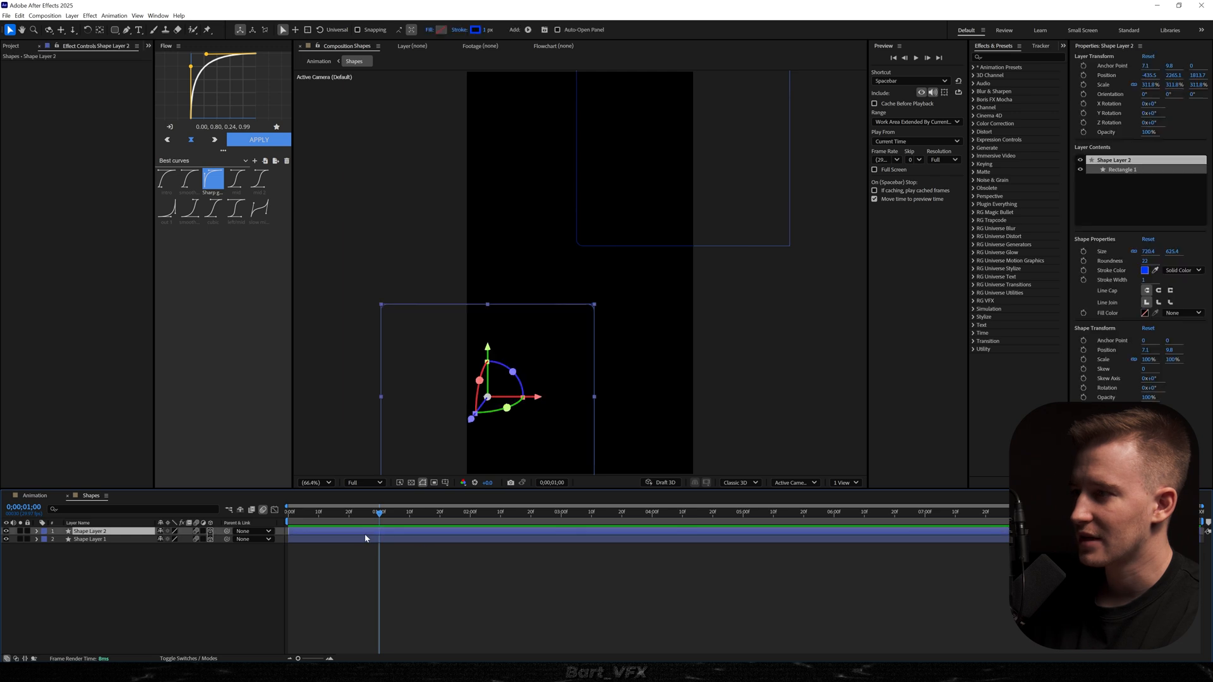
Select Shape Layer 2 in the Shapes precomp to show its stroke properties
{"action": "left_click", "coordinate": [1154, 271]}
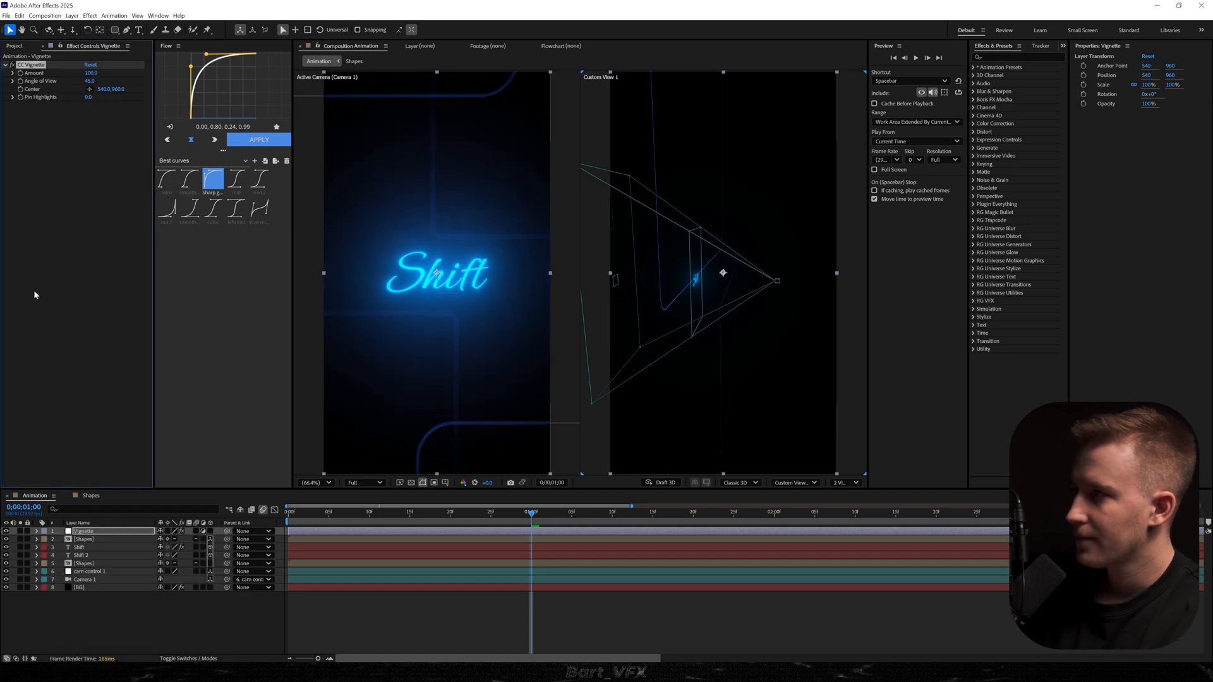
Drive the Shift Deep Glow exposure with a wiggle(8, …) expression and preview the blinking
{"action": "left_click", "coordinate": [80, 548]}
{"action": "type", "text": "wiggle("}
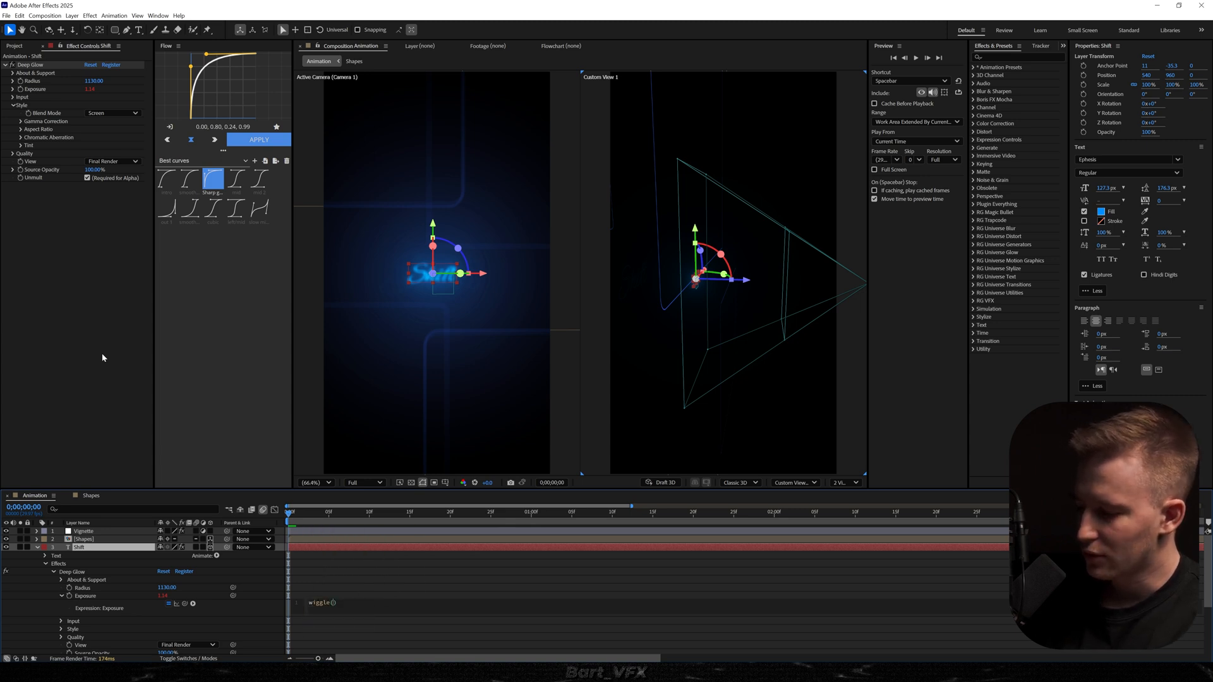
{"action": "type", "text": "8,"}
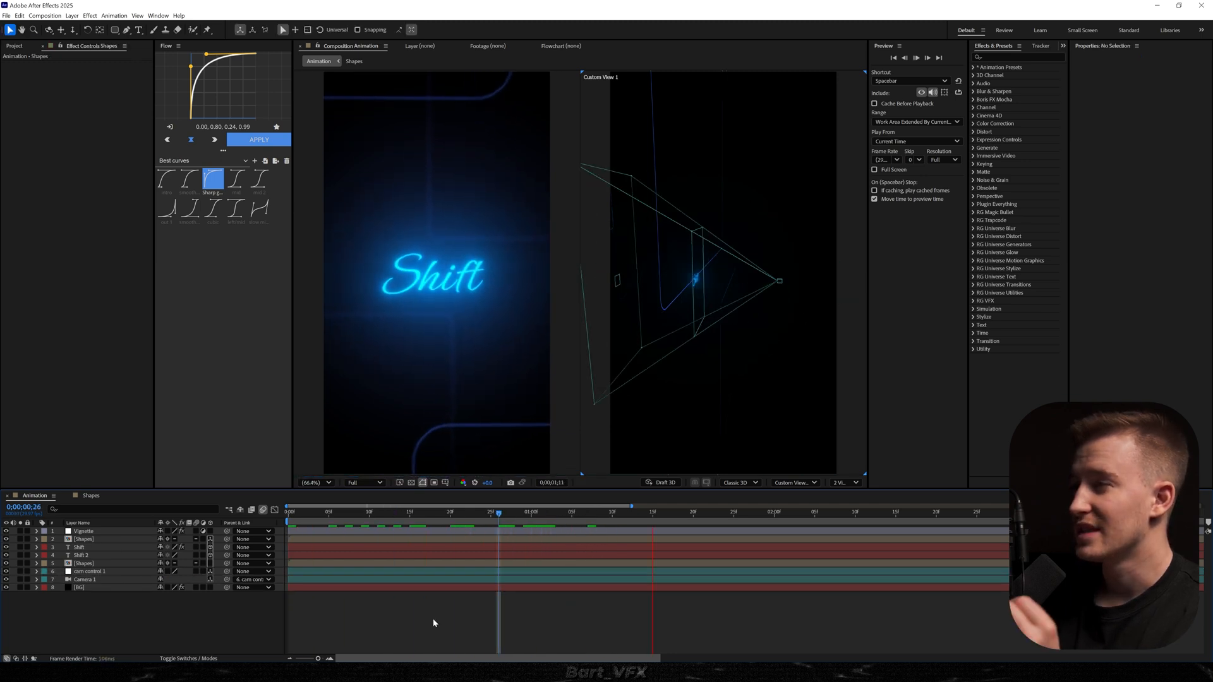
{"action": "key", "text": "Home"}
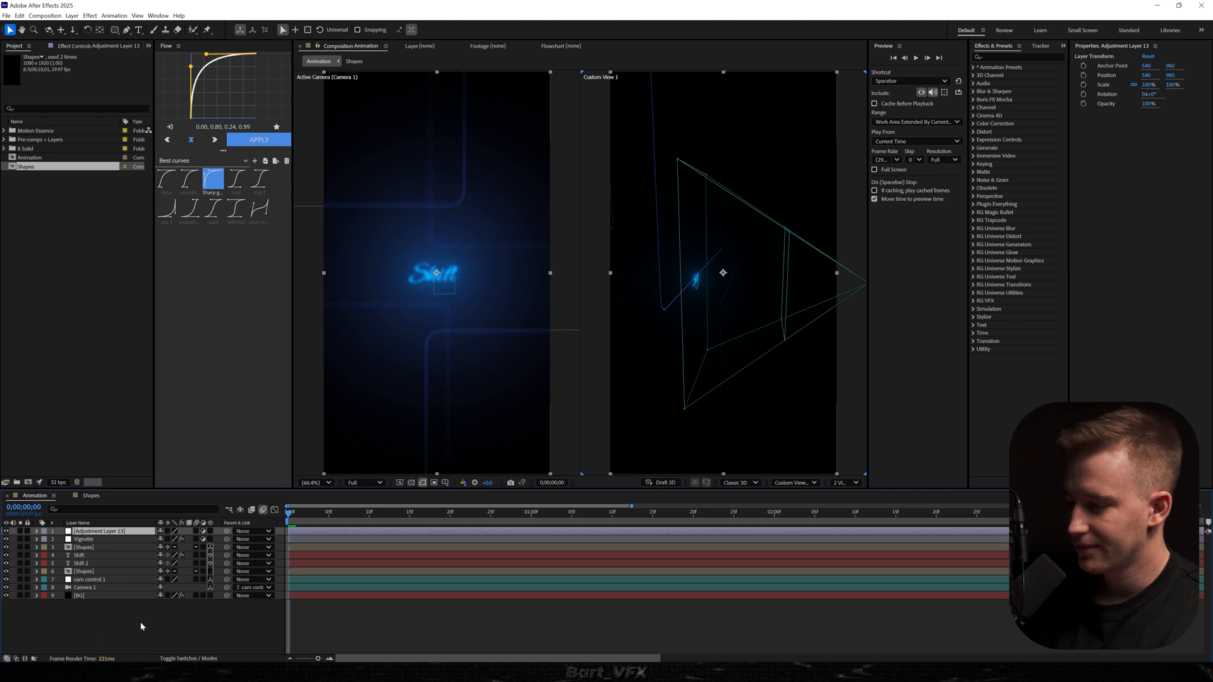
Search effects for a shake effect, select the Shake layer, and place Vignette above it
{"action": "left_click", "coordinate": [1018, 57]}
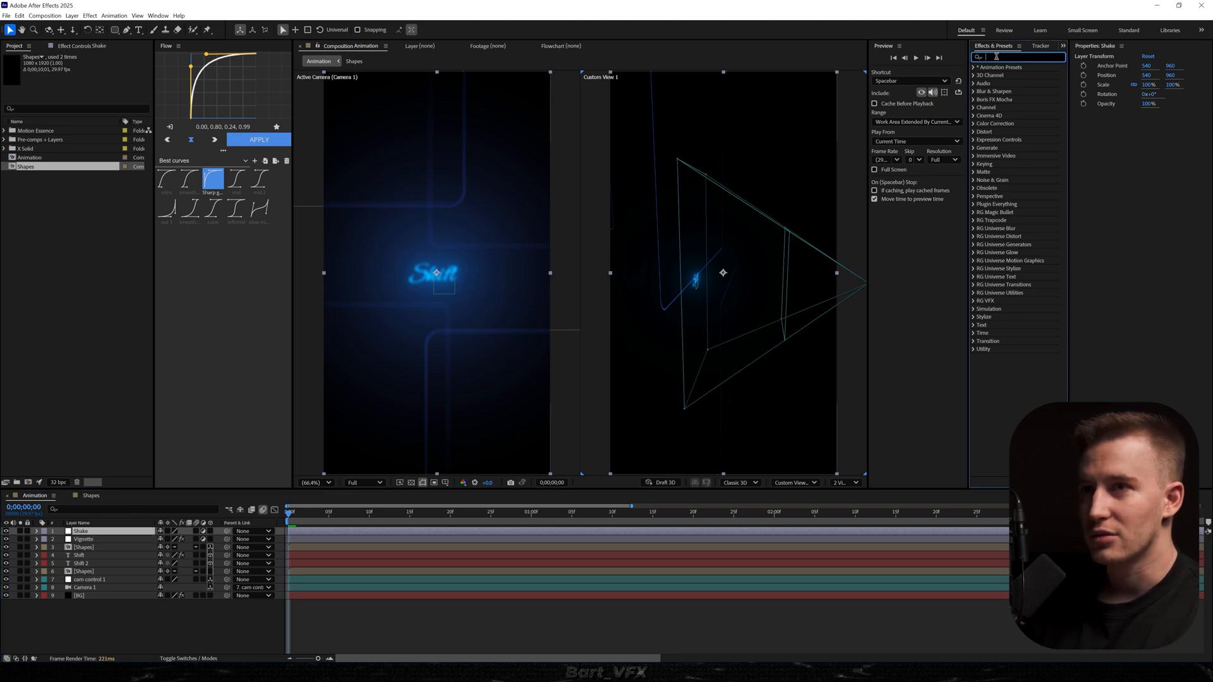
{"action": "type", "text": "vhd"}
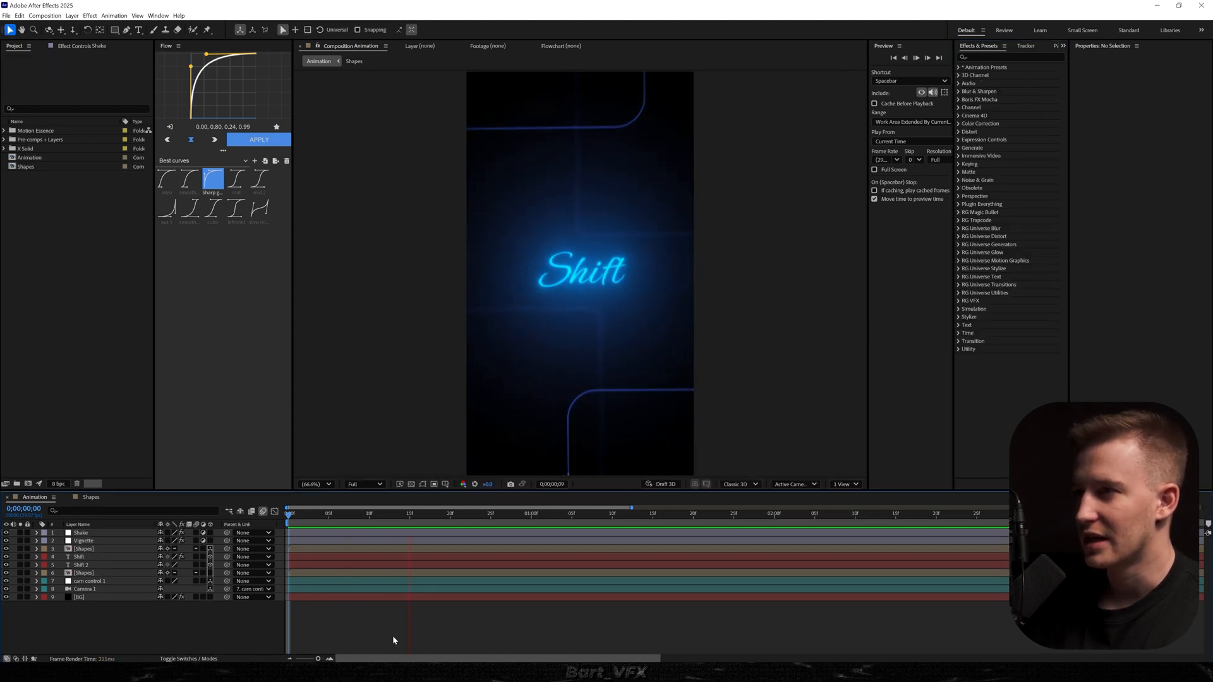
{"action": "left_click", "coordinate": [499, 514]}
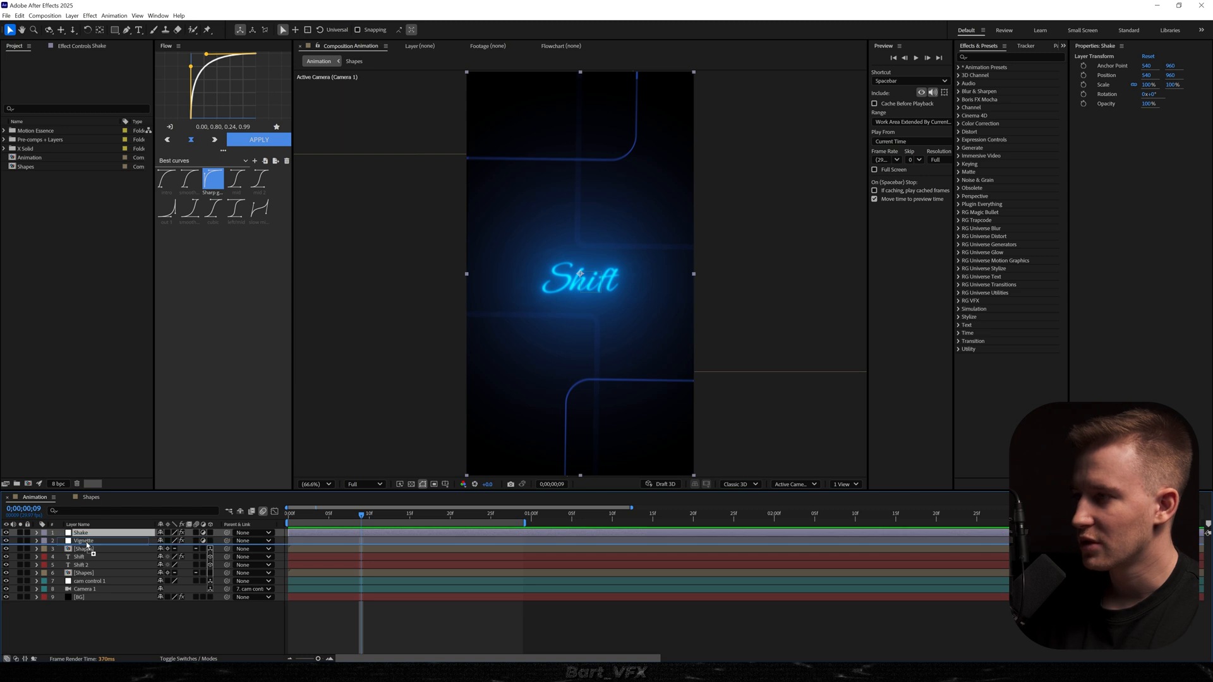
{"action": "left_click", "coordinate": [84, 532]}
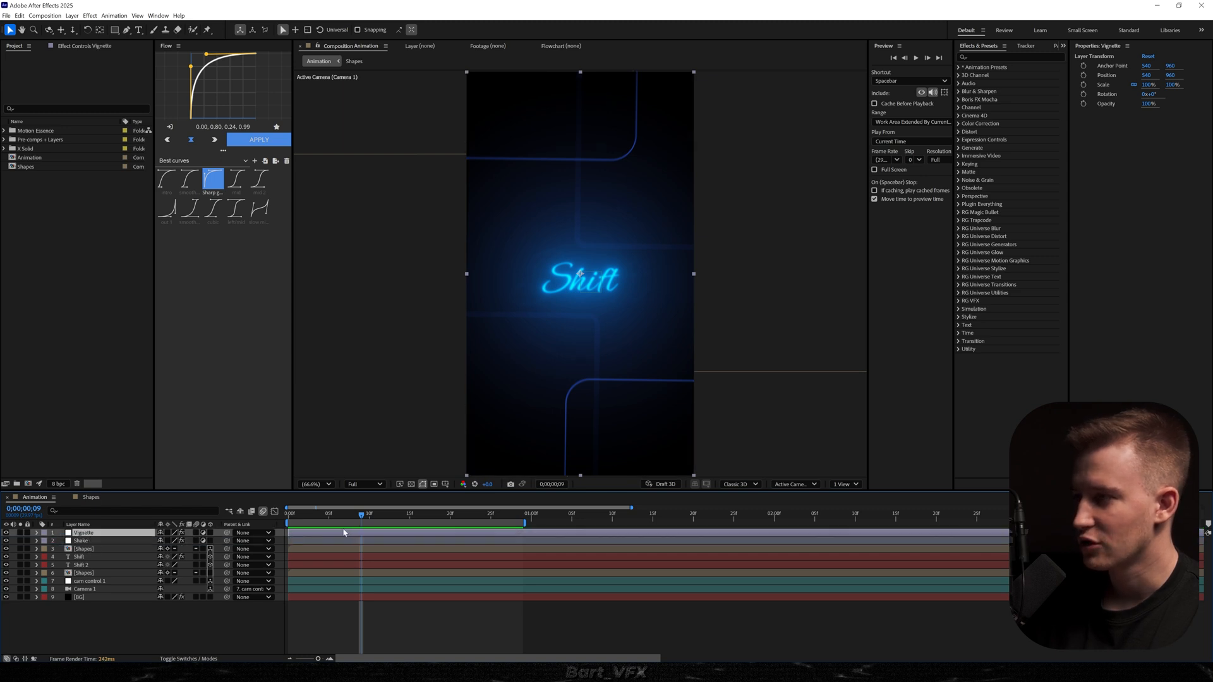